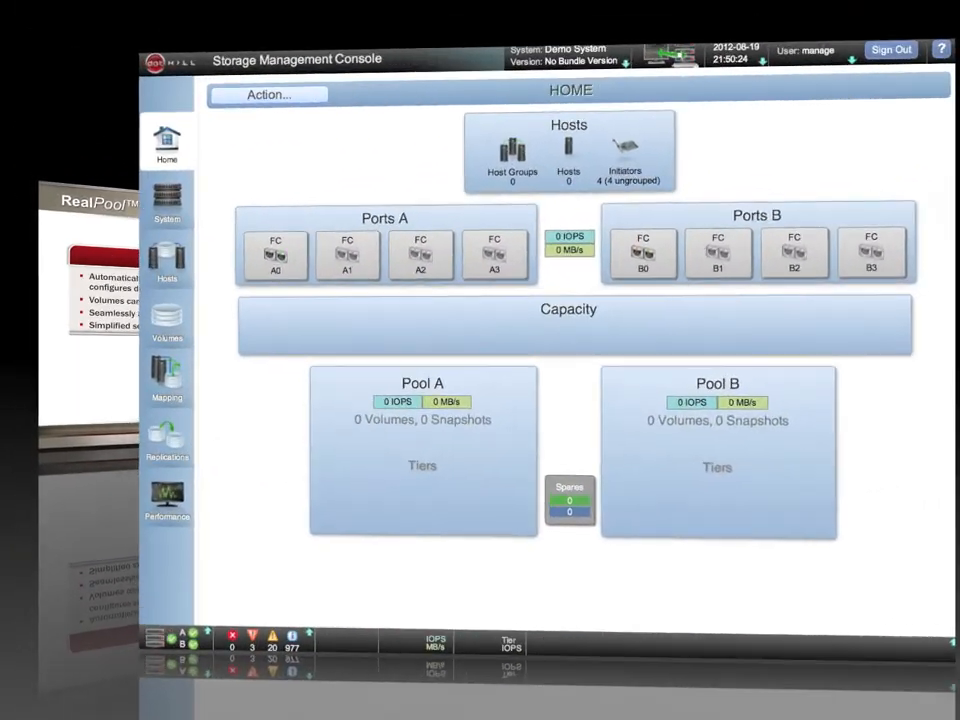
# - From the System view, launch the Add Storage Wizard and move past its introduction
pyautogui.click(166, 210)
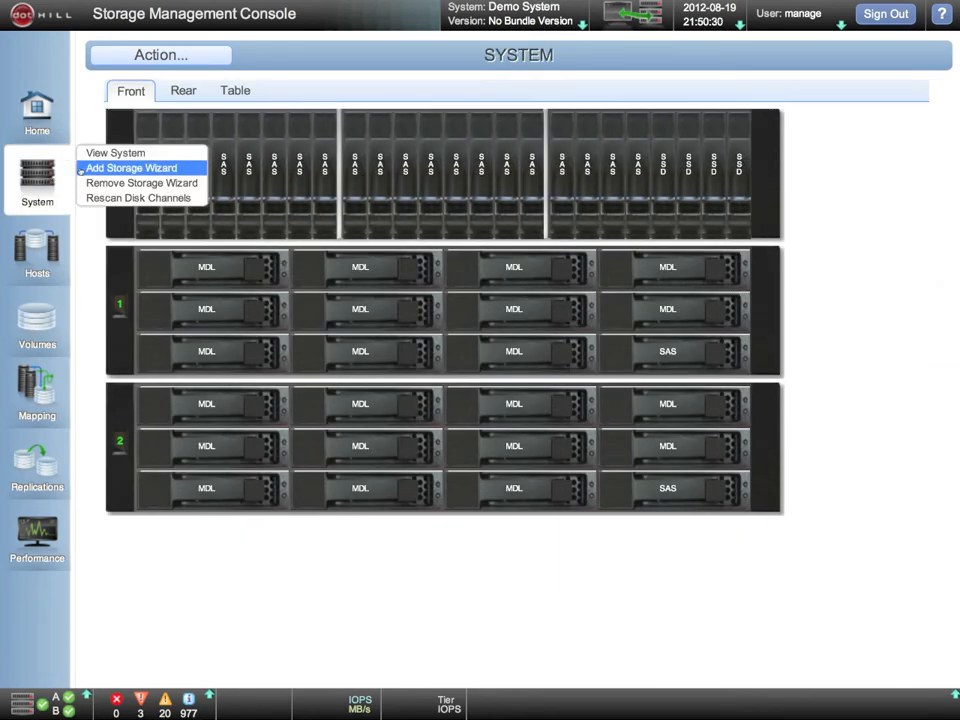
pyautogui.click(132, 168)
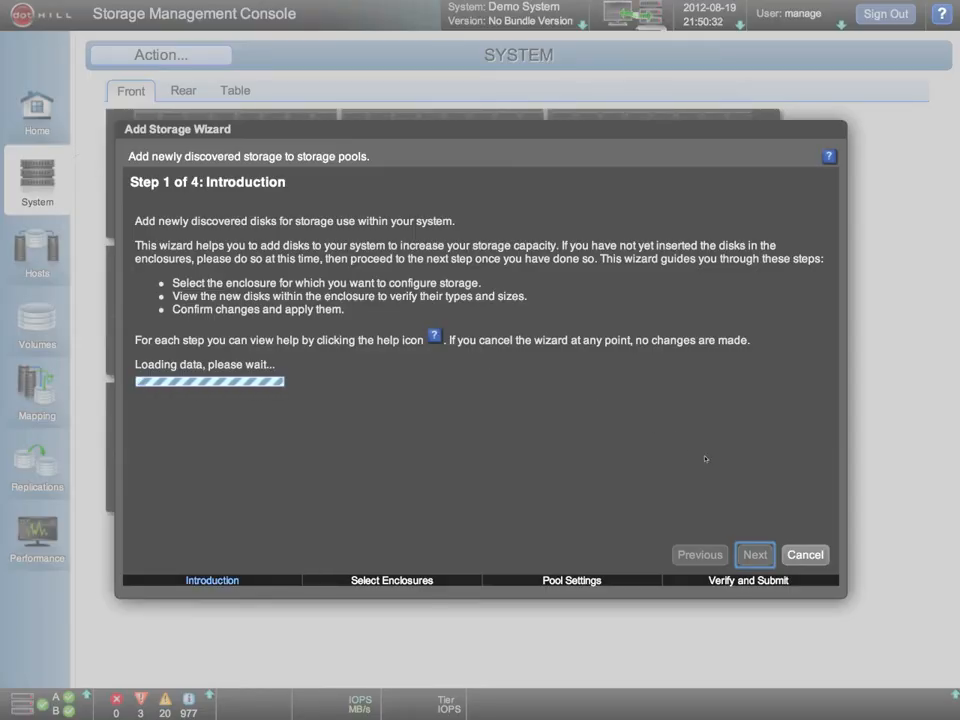
pyautogui.click(754, 554)
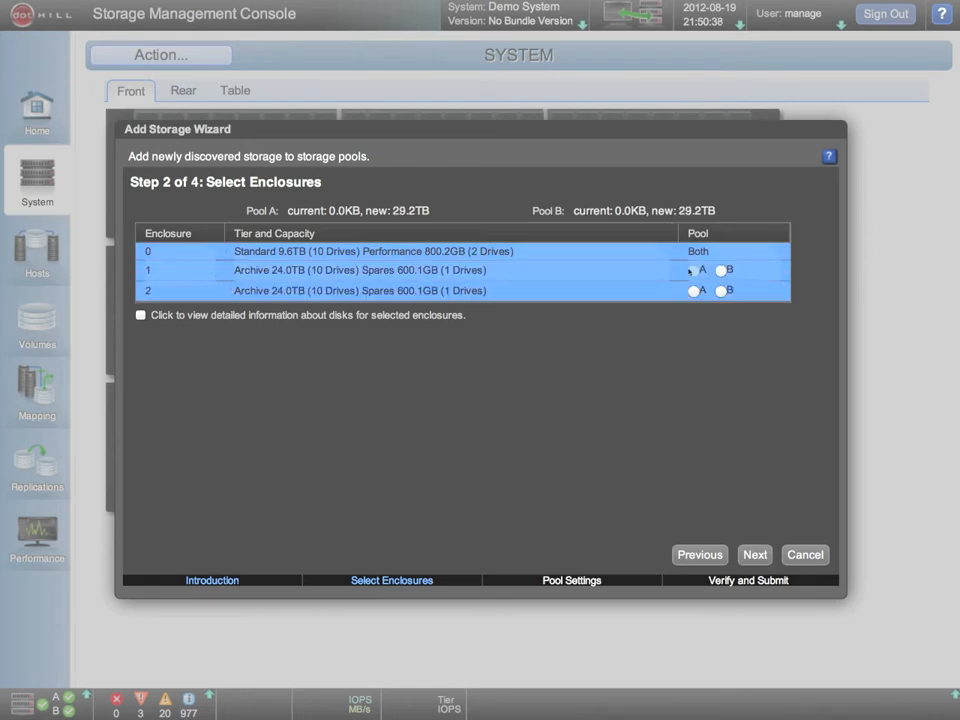
# - Assign enclosure 1 to pool A and enclosure 2 to pool B, then submit the configuration
pyautogui.click(720, 290)
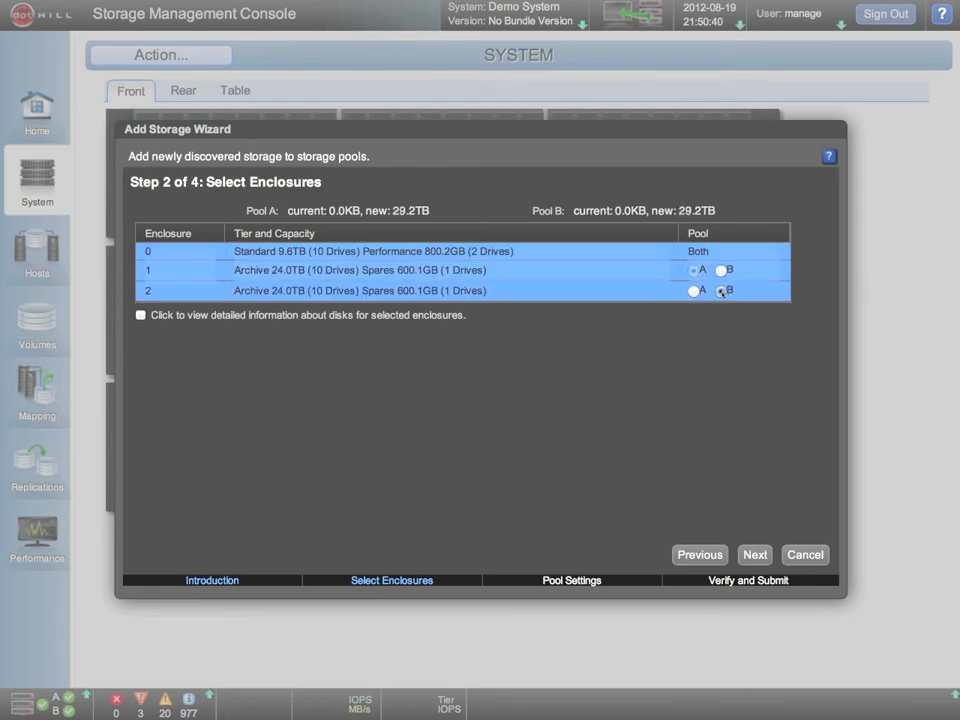
pyautogui.click(756, 554)
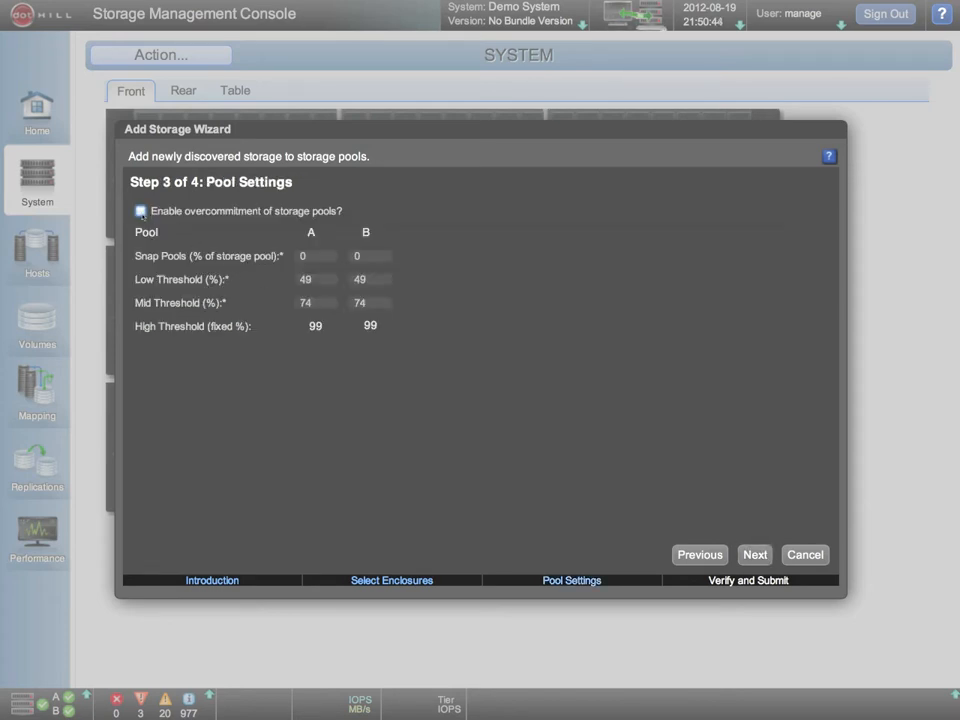
pyautogui.click(754, 554)
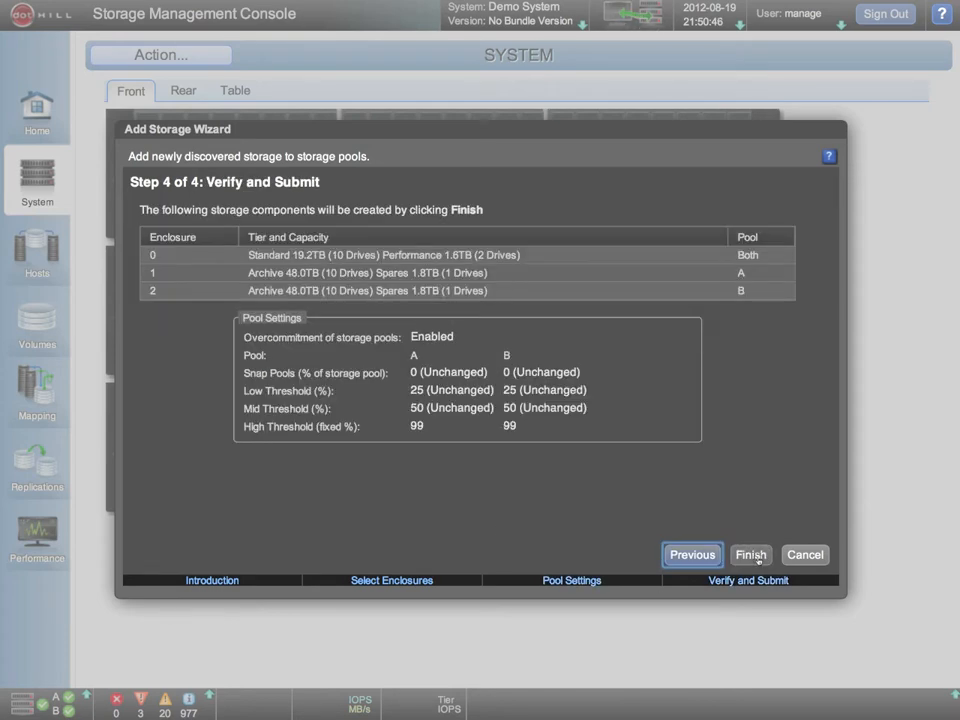
pyautogui.click(750, 556)
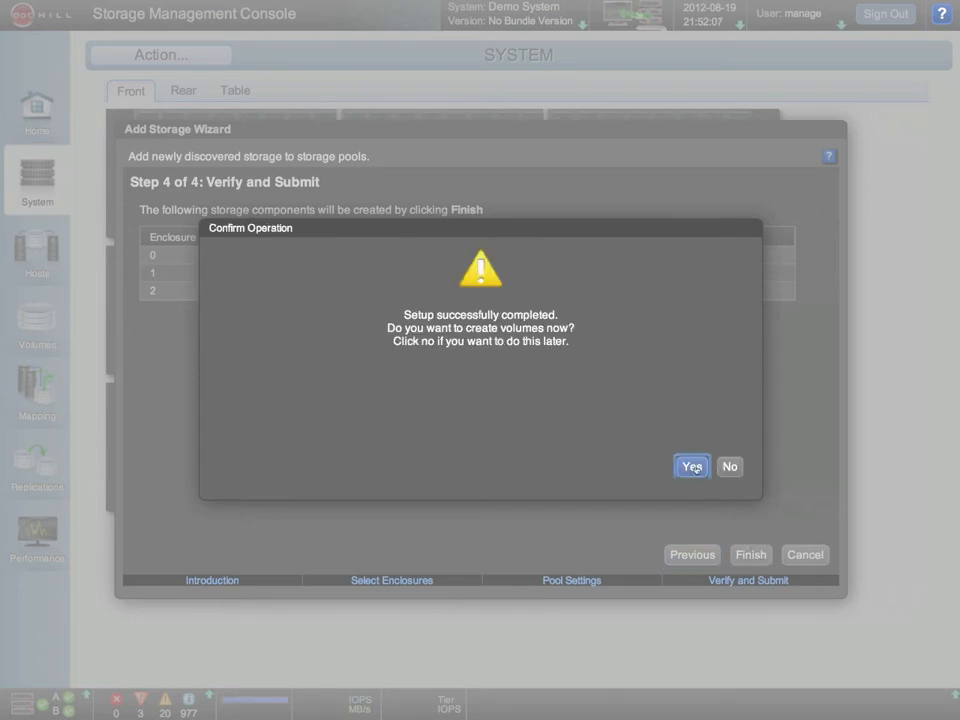
# - Create four 100 GB volumes right away, two in pool A and two in pool B, and acknowledge success
pyautogui.click(692, 466)
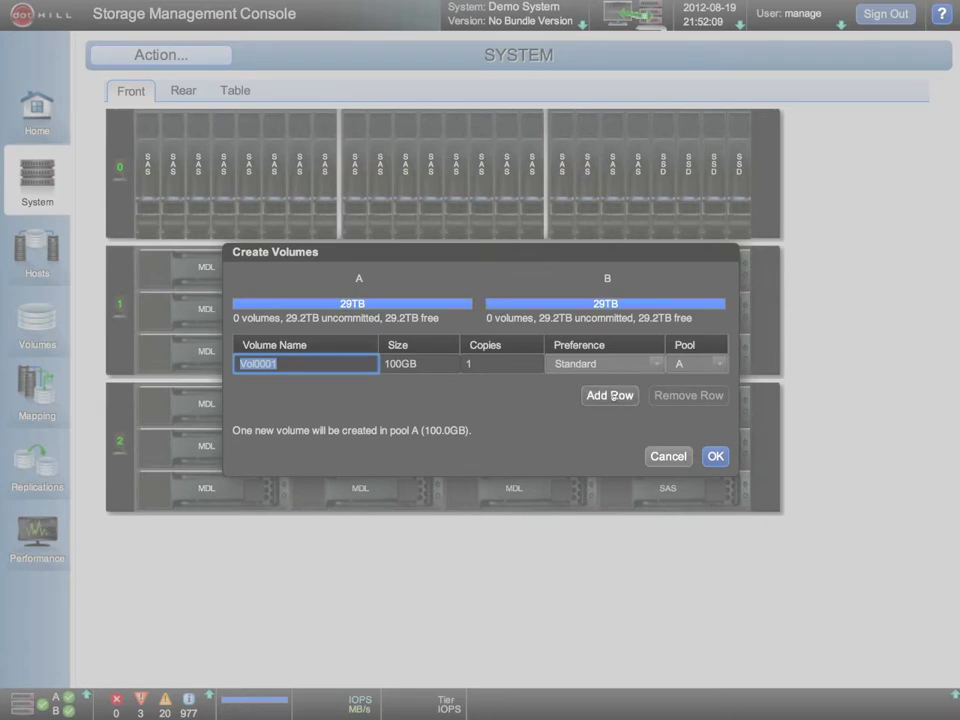
pyautogui.click(608, 396)
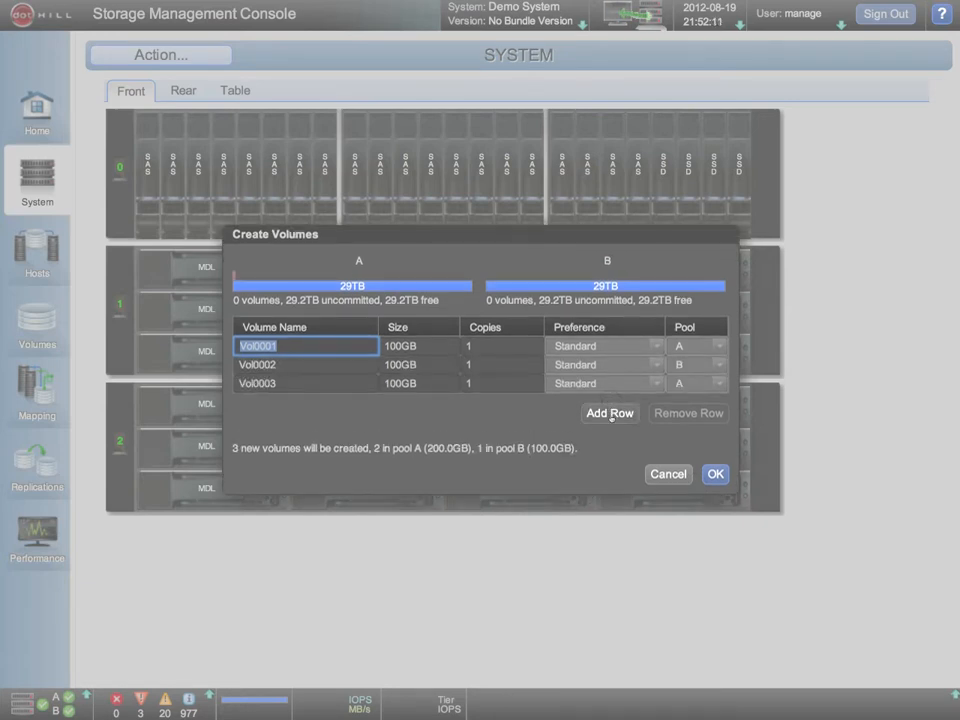
pyautogui.click(608, 412)
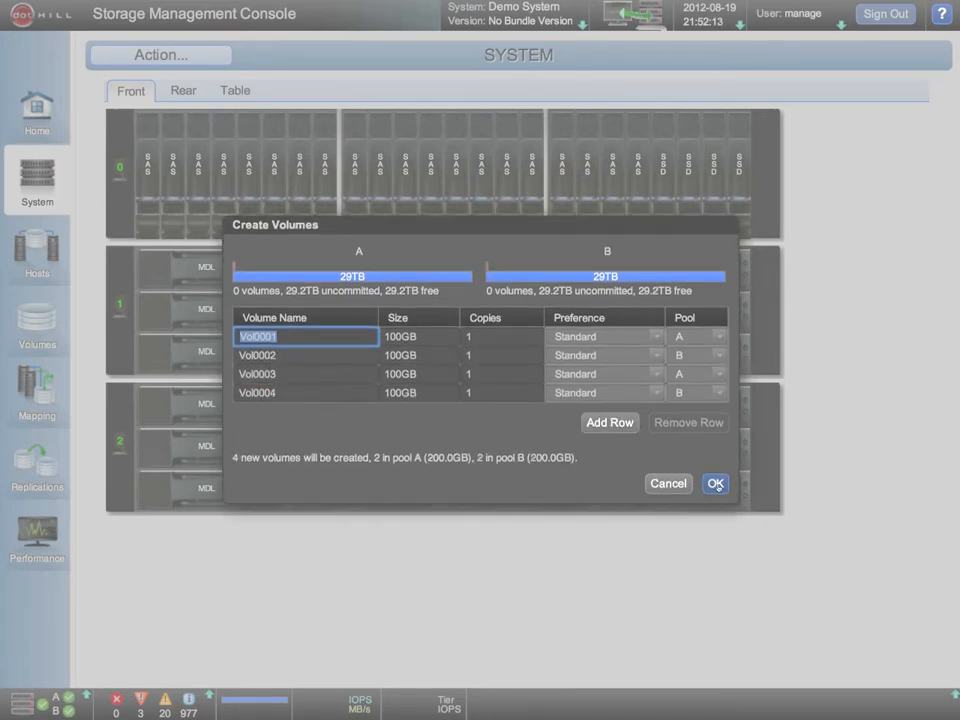
pyautogui.click(716, 482)
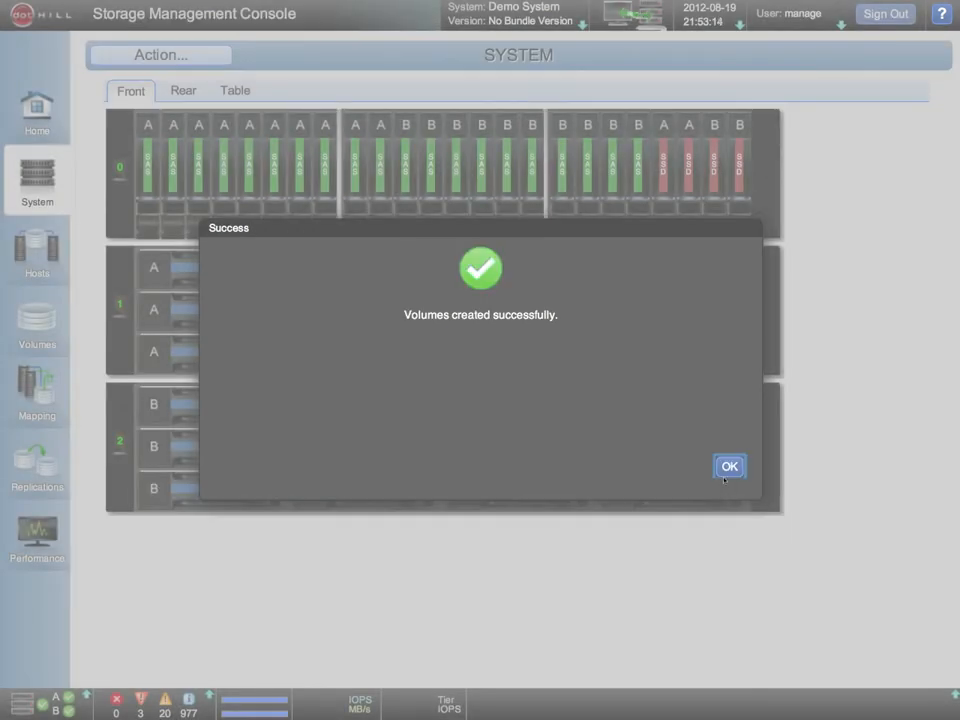
pyautogui.click(728, 466)
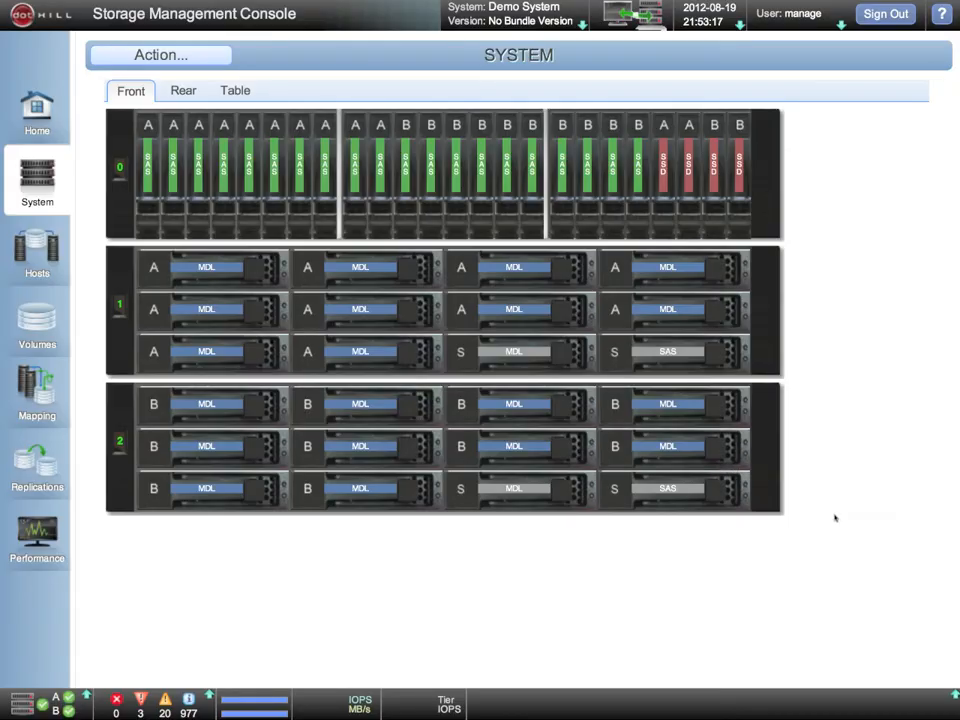
# - Return to the Home overview showing pools A and B with their tiers and capacity
pyautogui.click(36, 110)
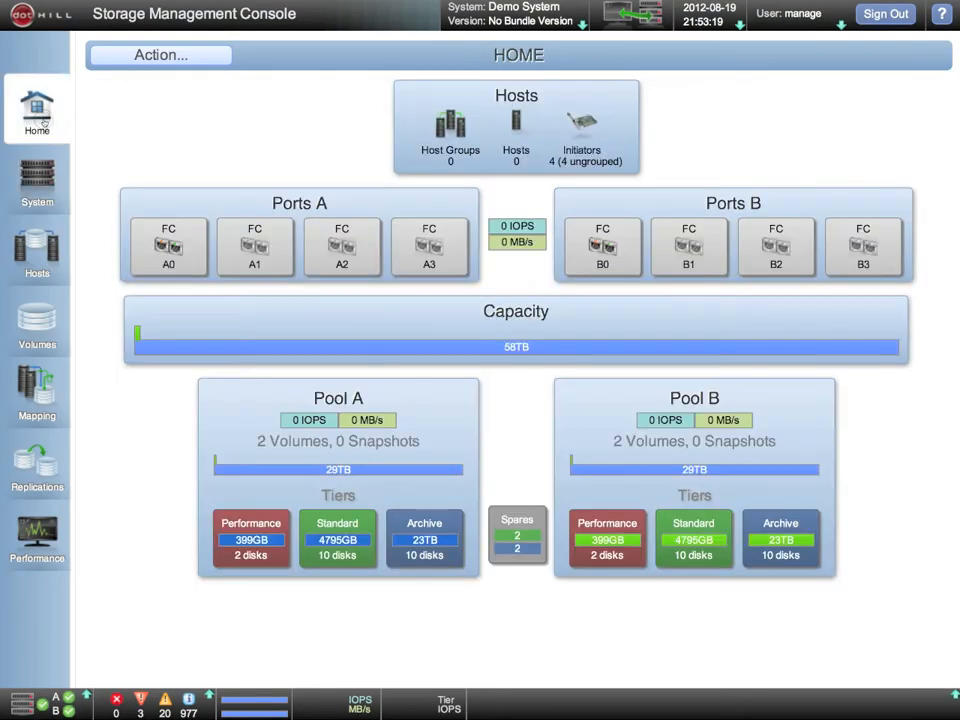
pyautogui.moveTo(236, 332)
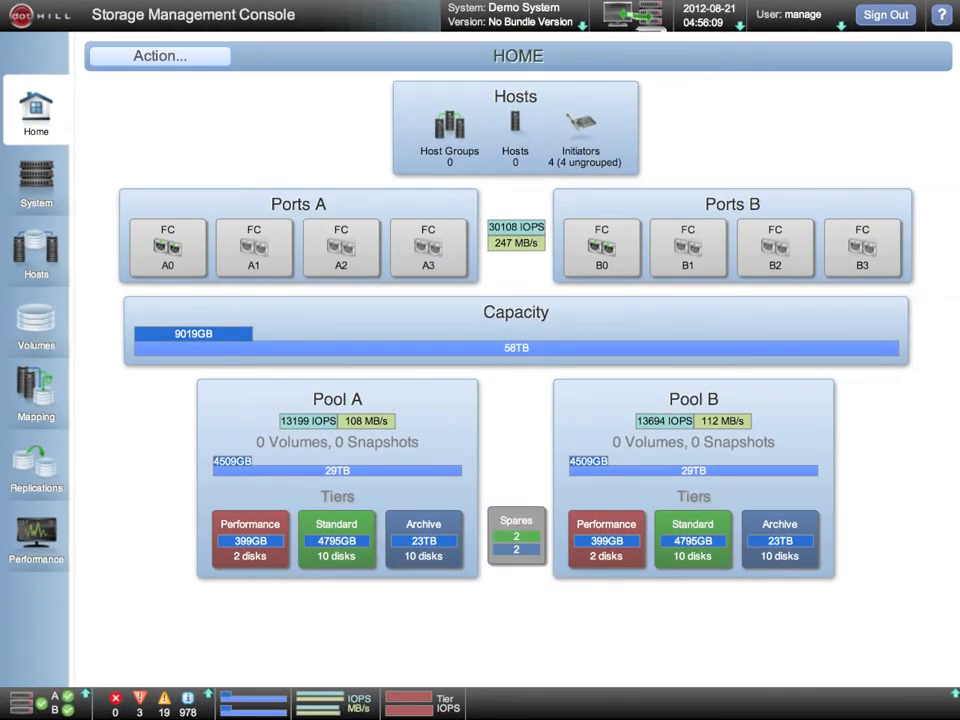
pyautogui.moveTo(344, 656)
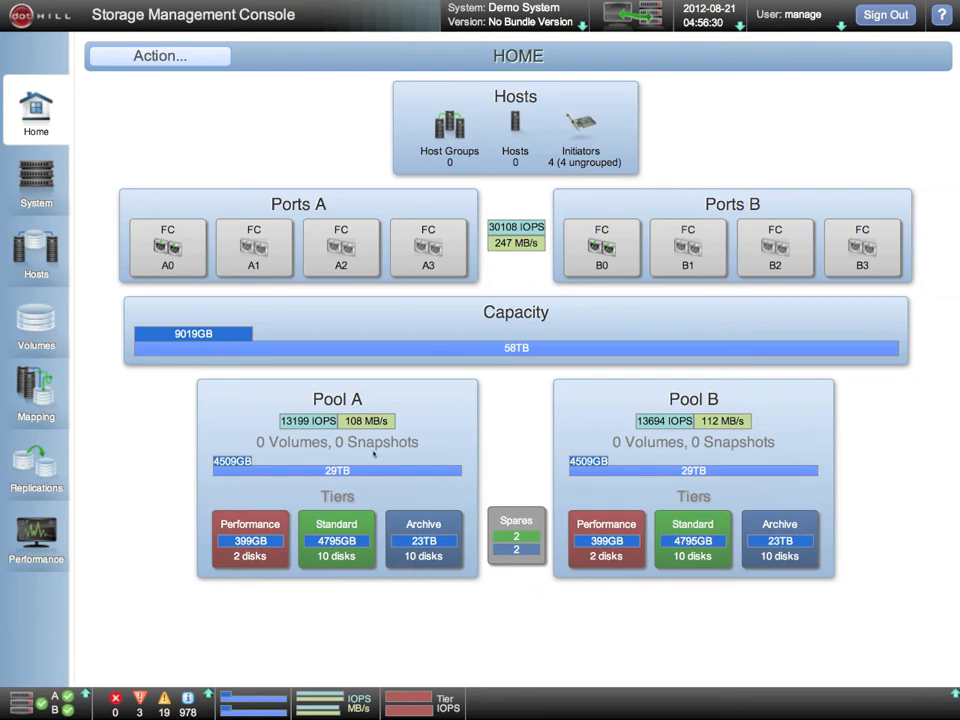
pyautogui.moveTo(570, 228)
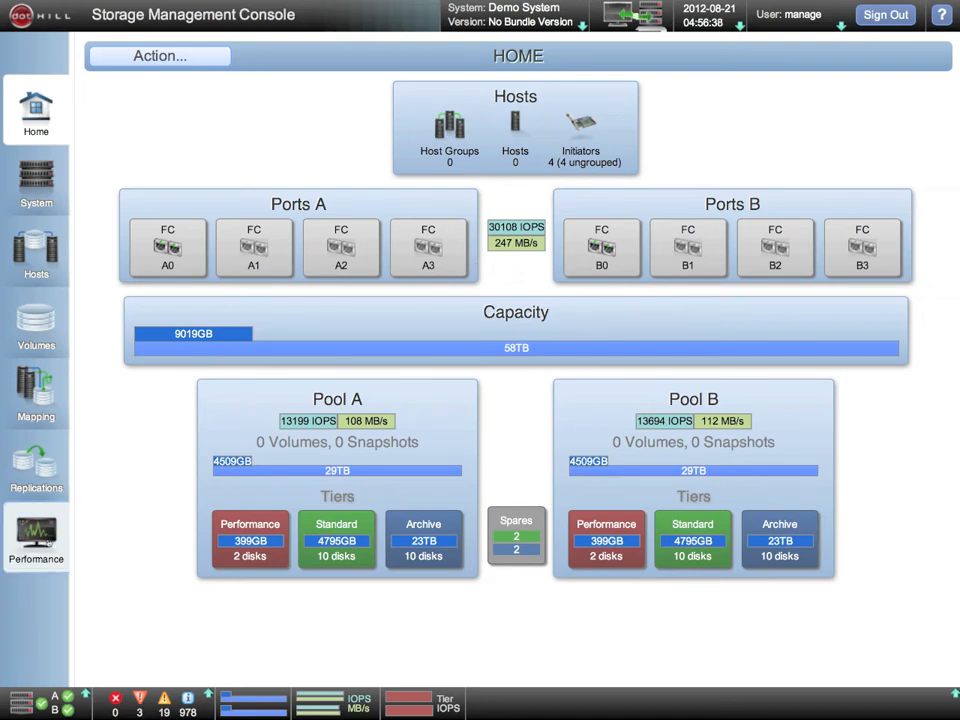
# - Go to the Performance page listing the 48 disk components
pyautogui.click(36, 536)
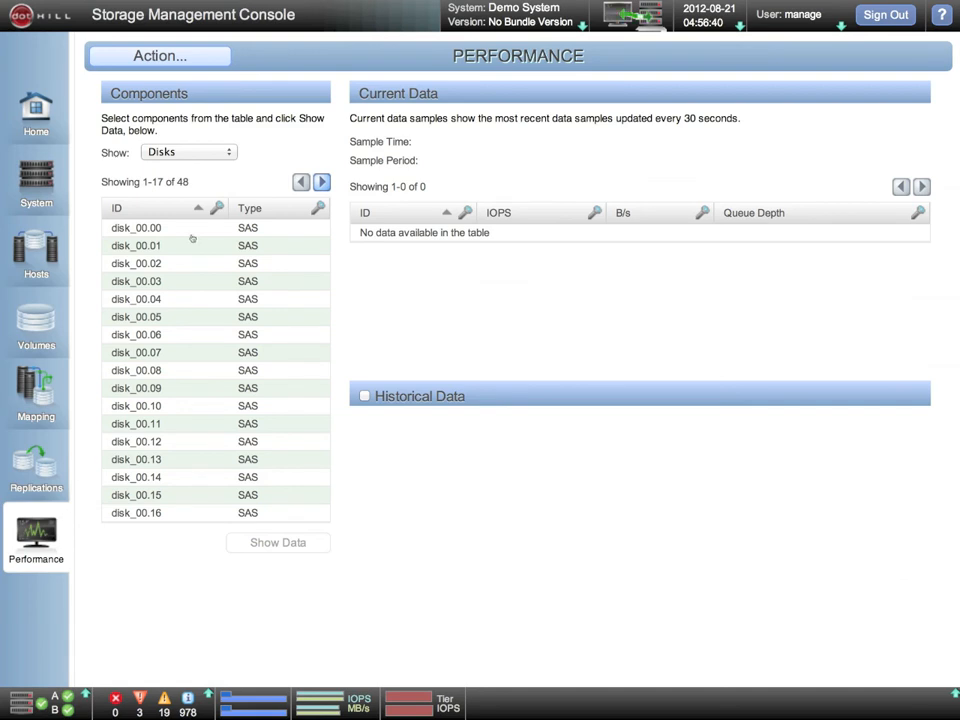
# - Show storage pools, select pool A and enable its historical data
pyautogui.click(188, 152)
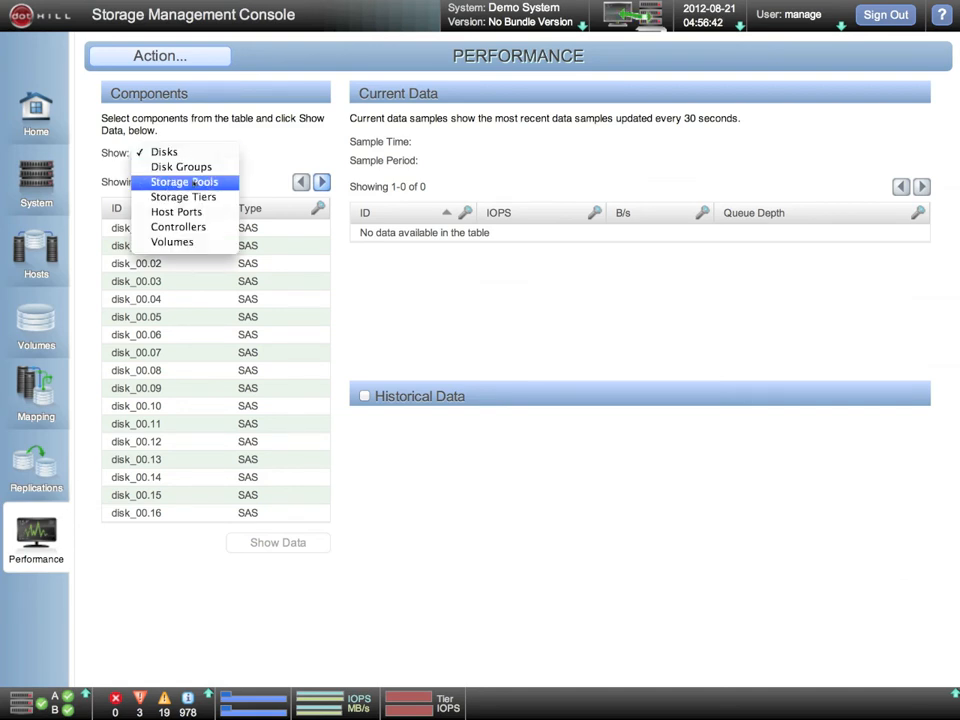
pyautogui.click(184, 180)
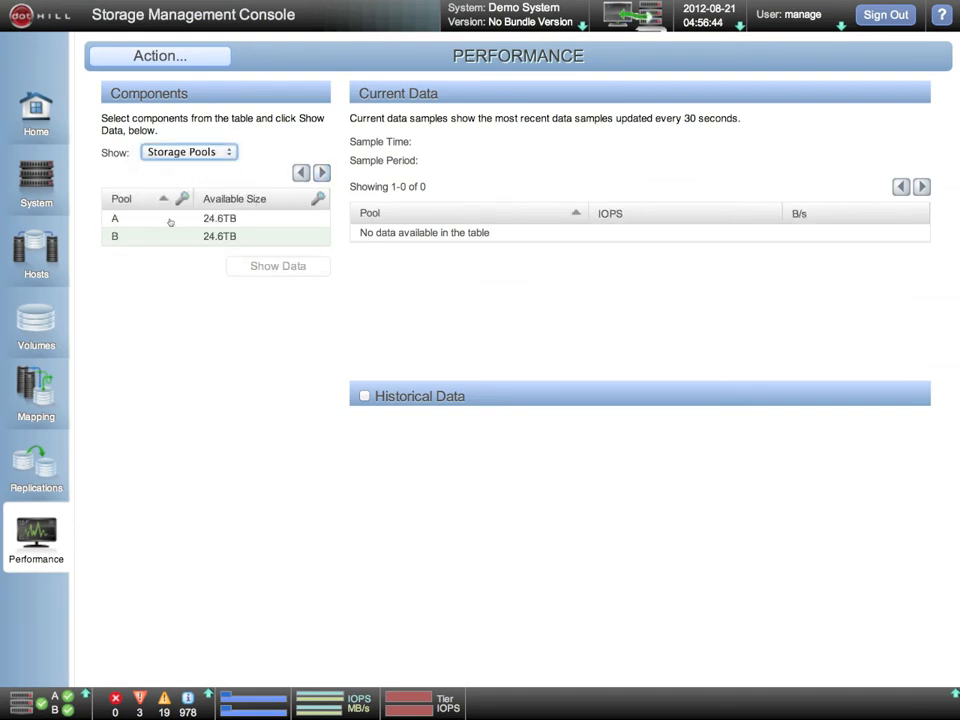
pyautogui.click(276, 264)
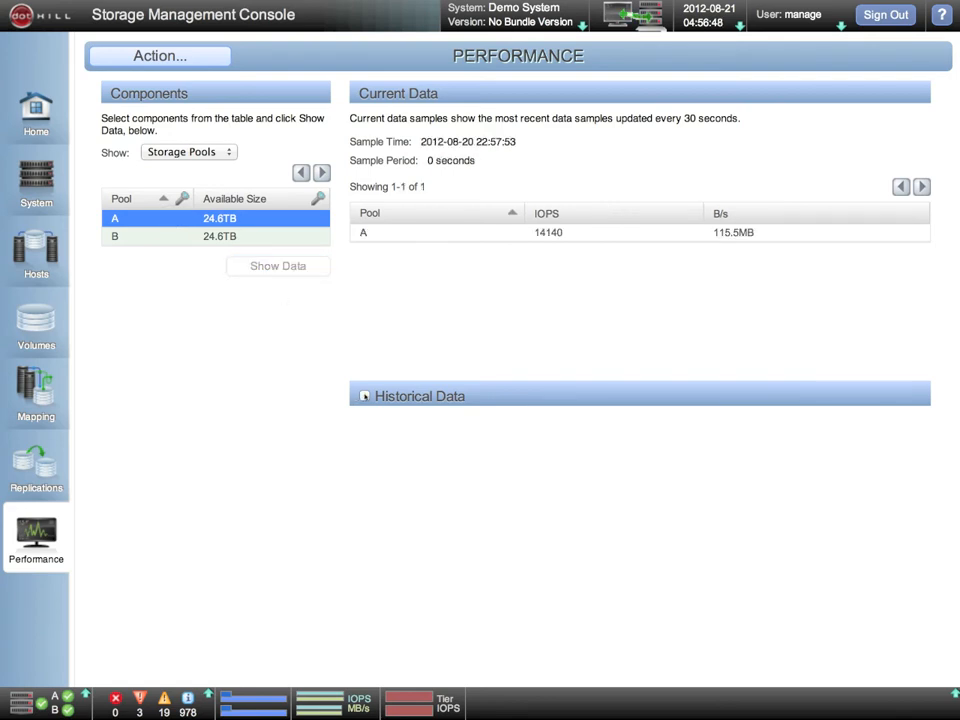
pyautogui.click(364, 396)
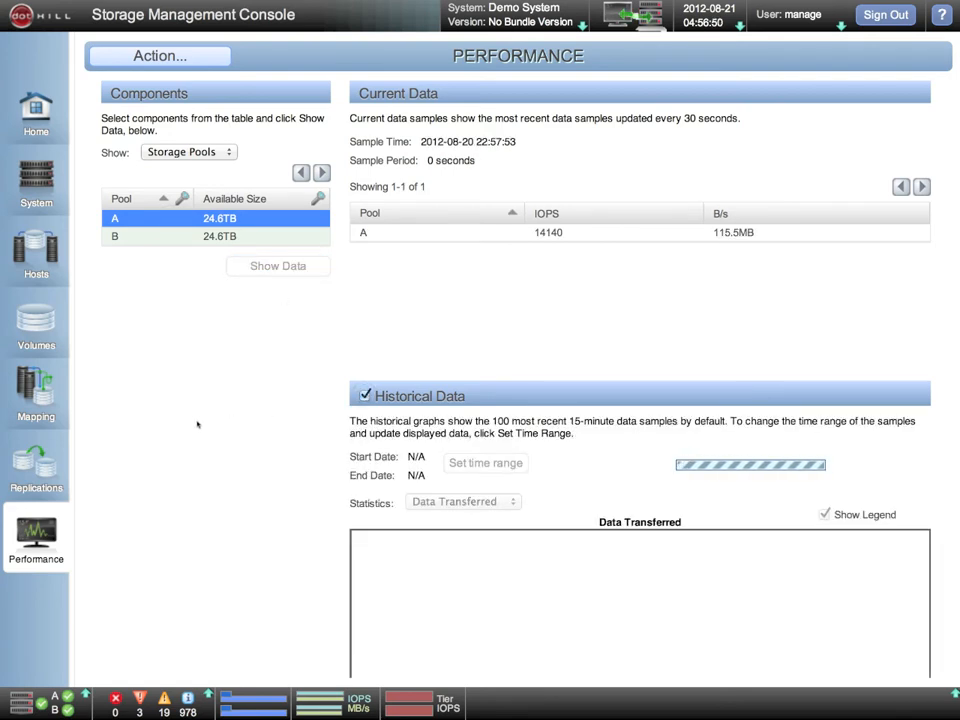
# - Graph pool A's Total IOPS instead of data transferred
pyautogui.scroll(-3)
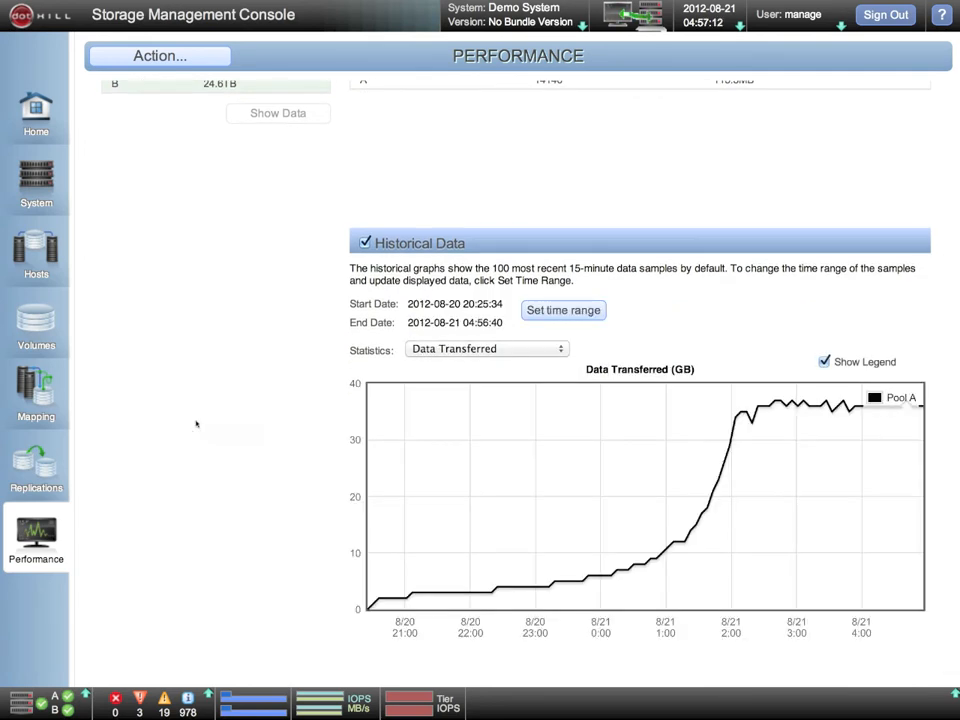
pyautogui.click(488, 348)
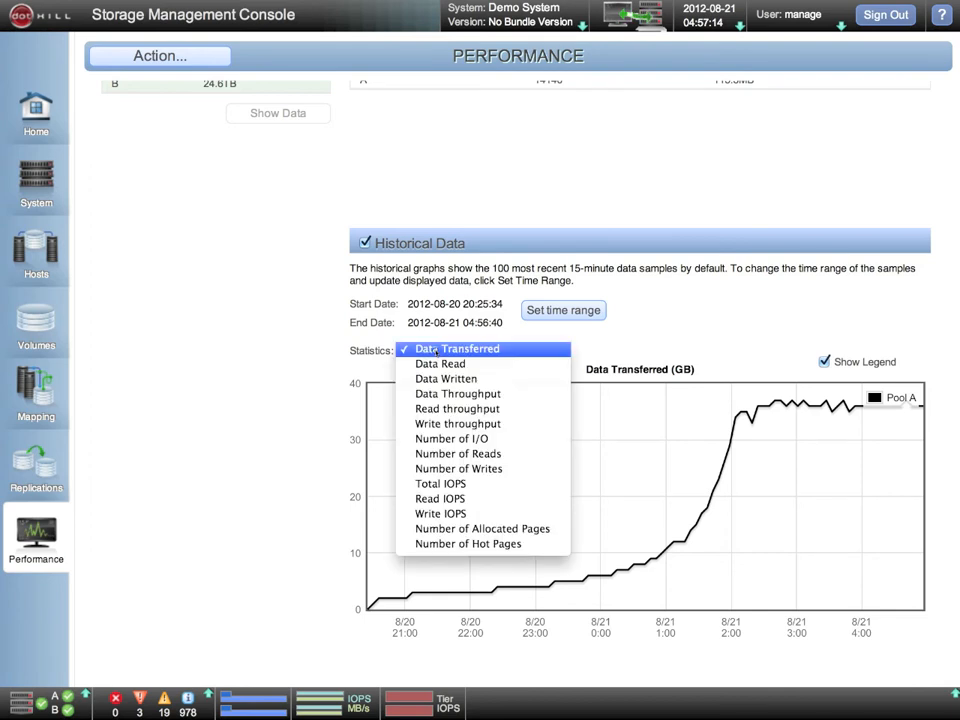
pyautogui.moveTo(440, 482)
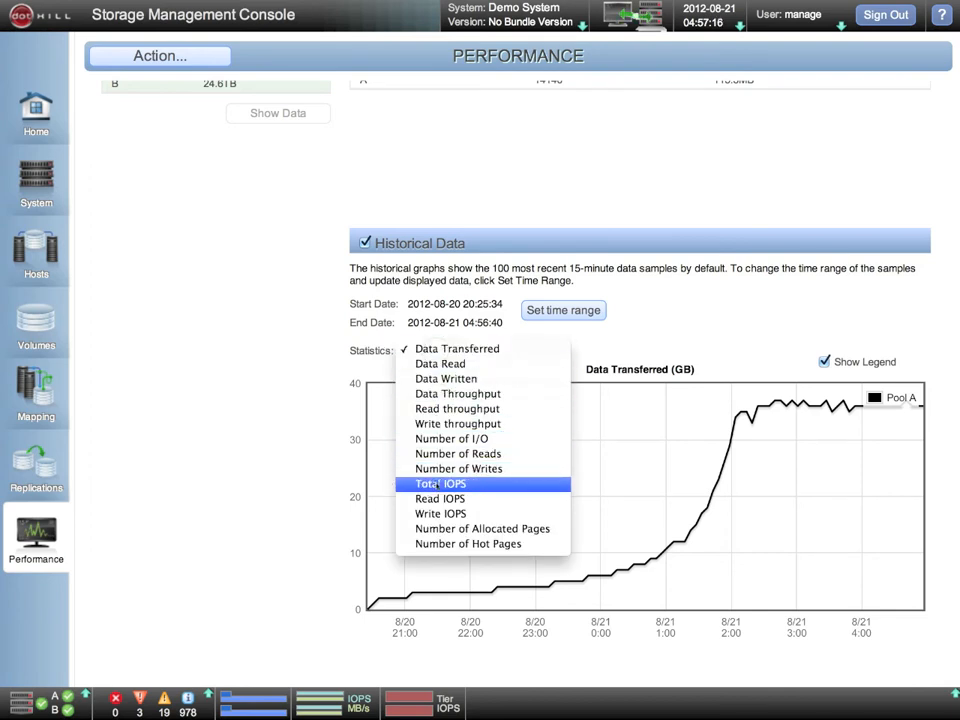
pyautogui.click(440, 482)
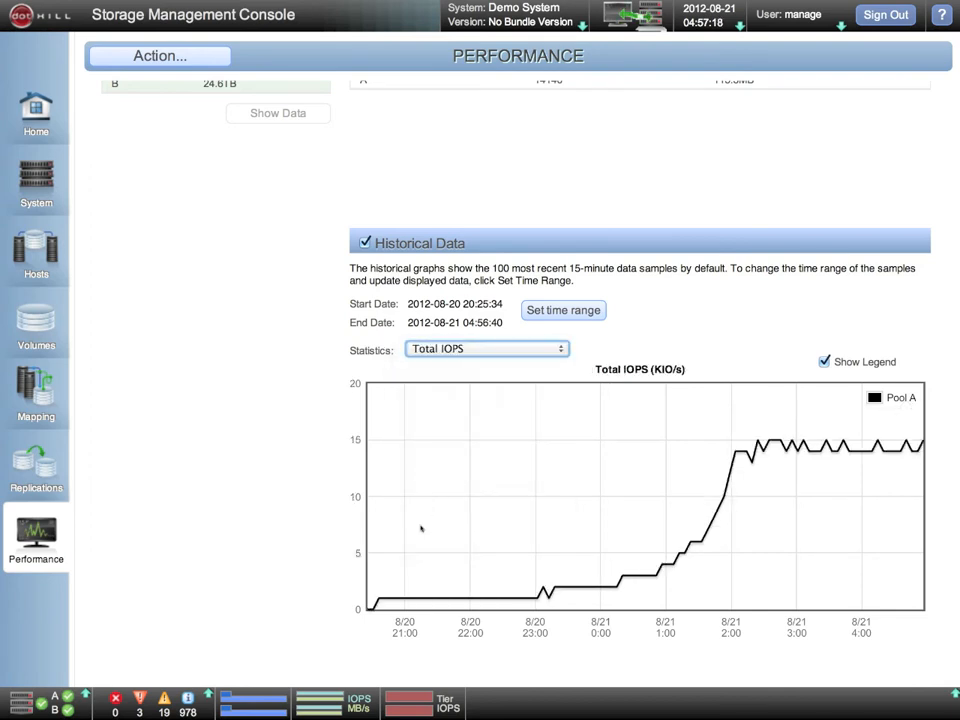
pyautogui.moveTo(716, 448)
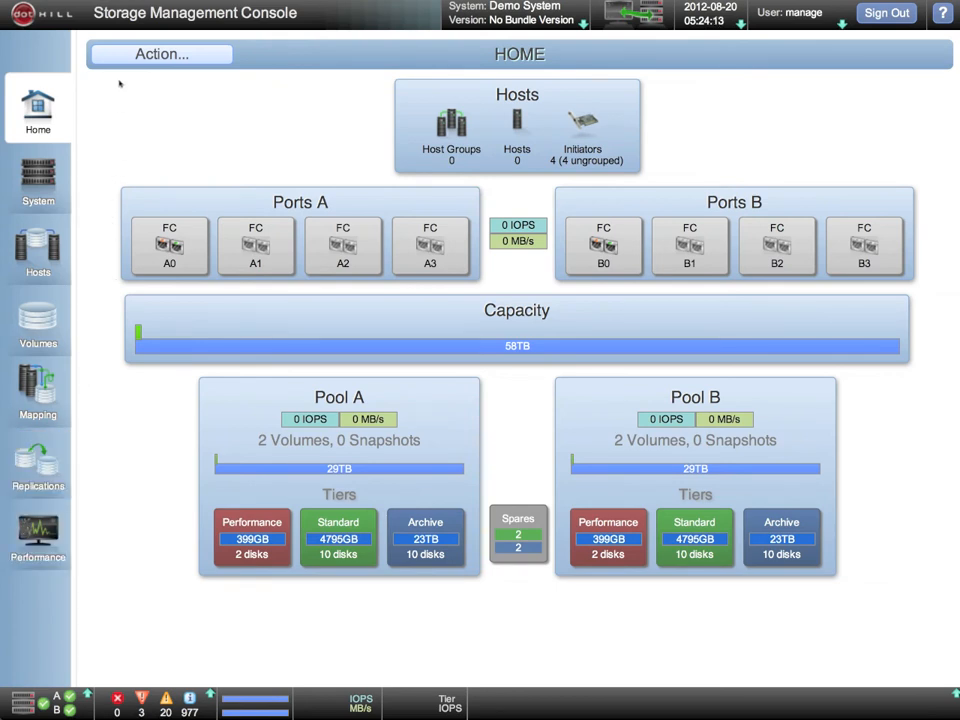
# - Look through the Home Action menu and close it again
pyautogui.click(160, 54)
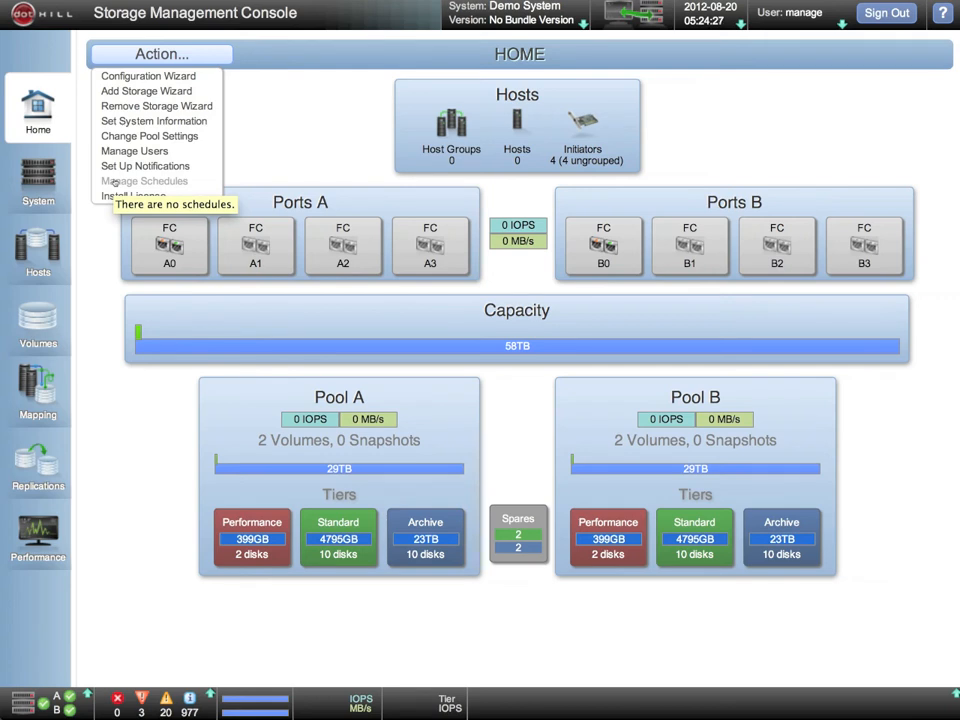
pyautogui.click(160, 54)
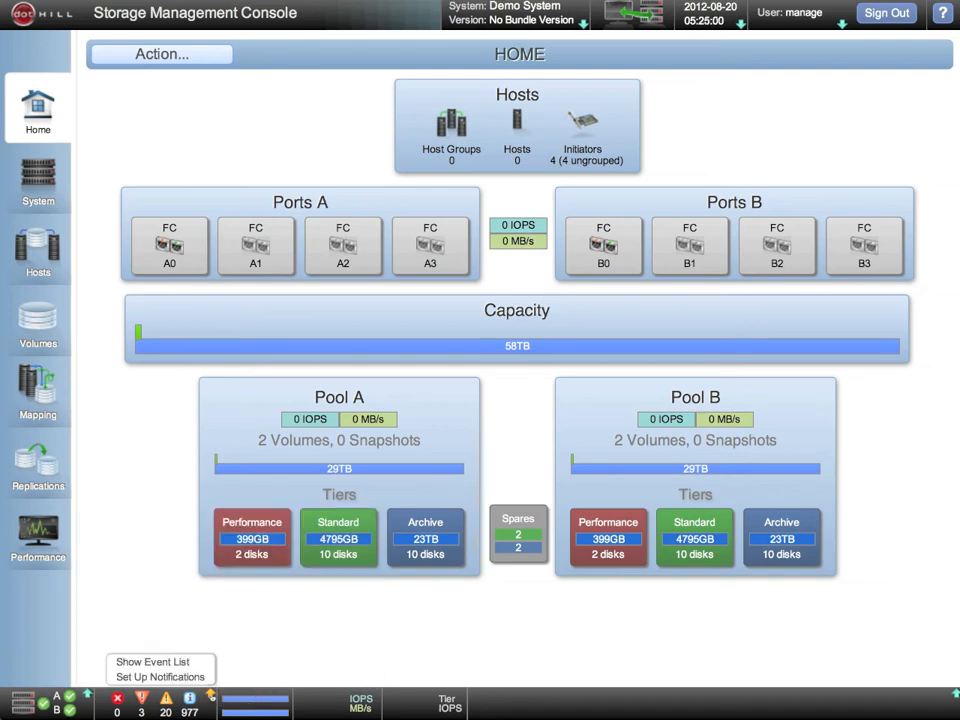
pyautogui.click(152, 662)
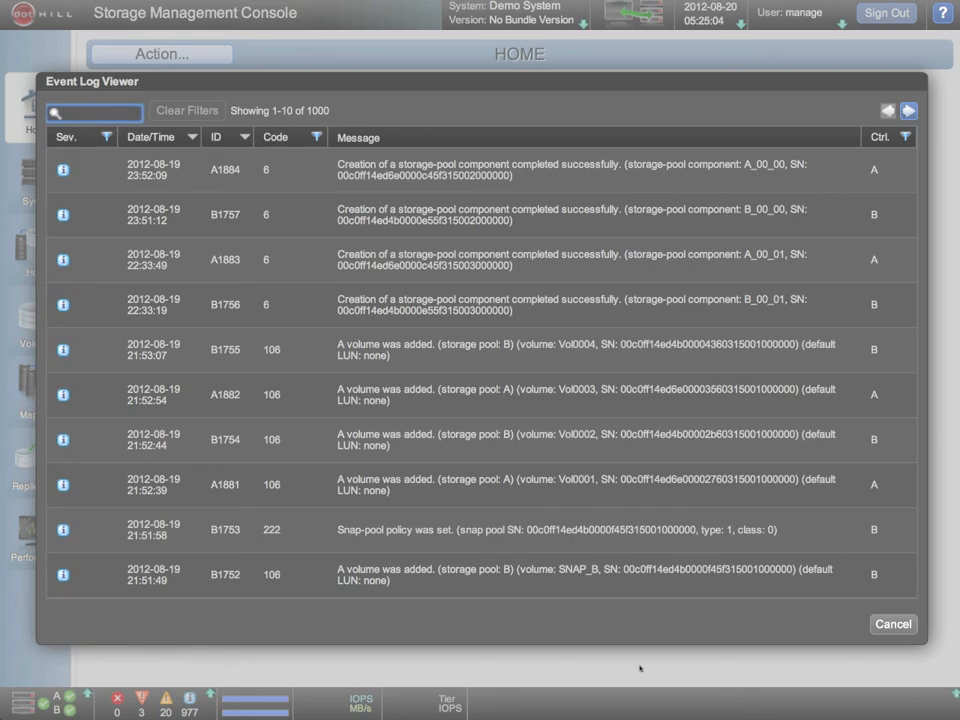
pyautogui.click(892, 624)
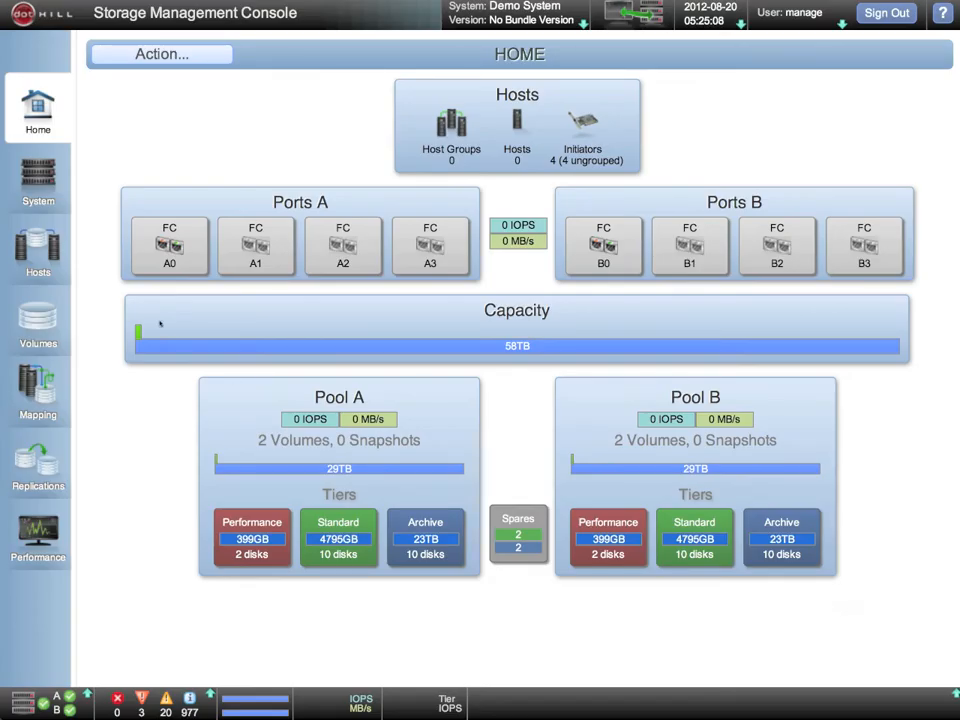
# - View the System components as a table, show all 91 rows, then return to 20 per page
pyautogui.click(38, 180)
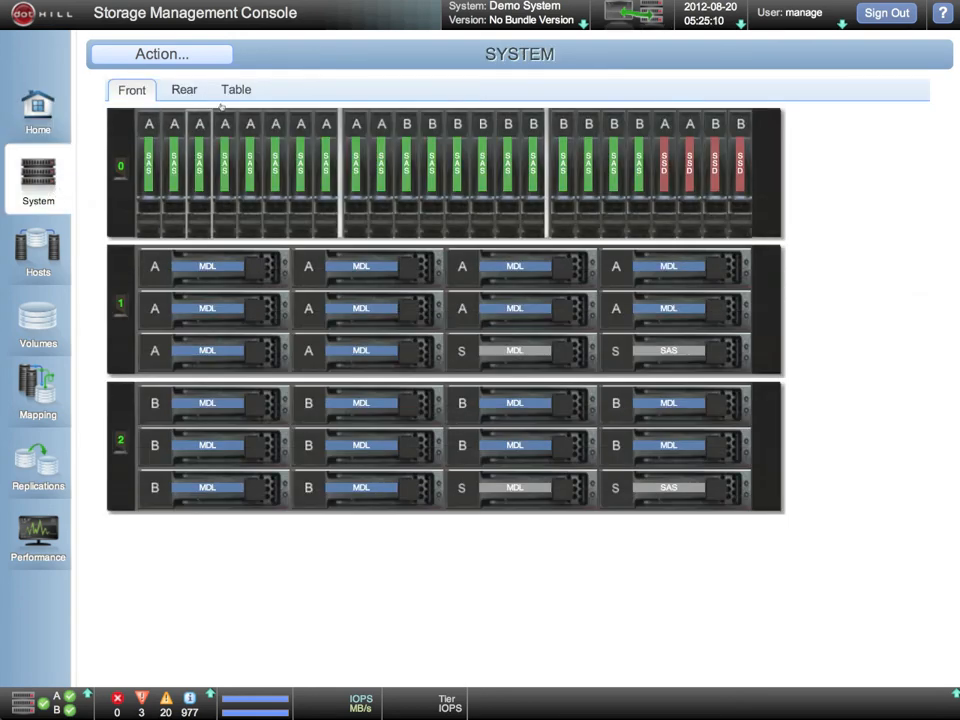
pyautogui.click(236, 88)
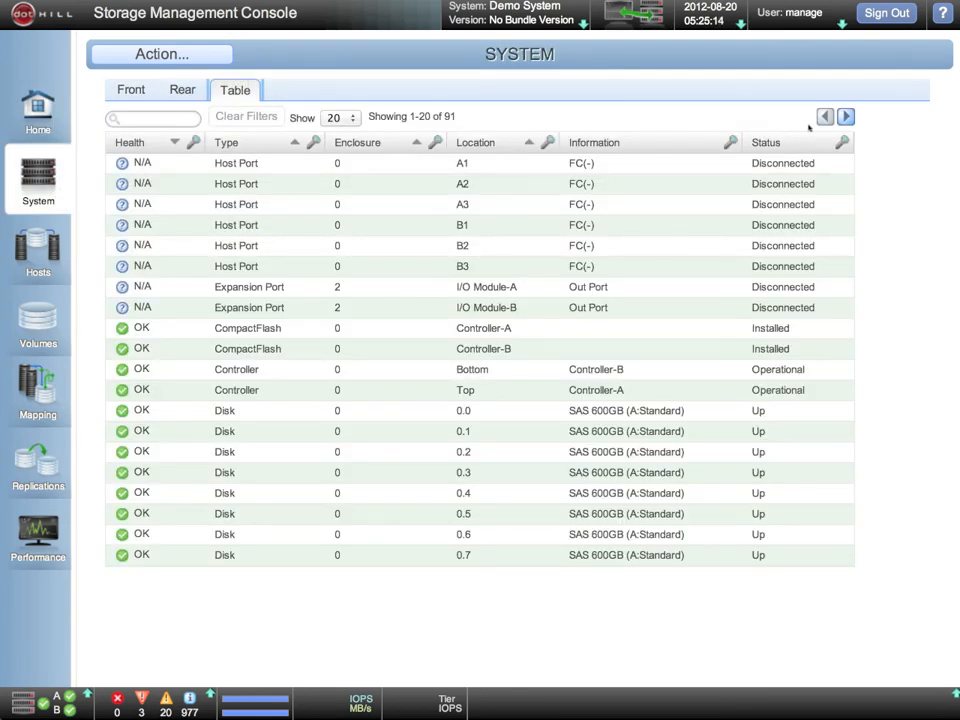
pyautogui.click(844, 116)
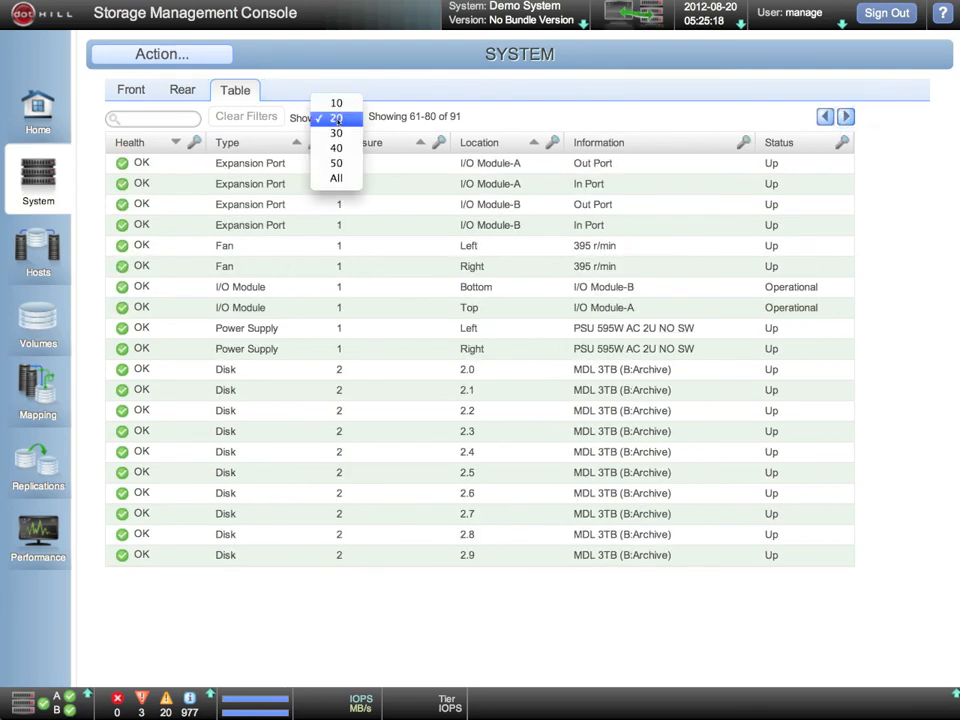
pyautogui.click(336, 178)
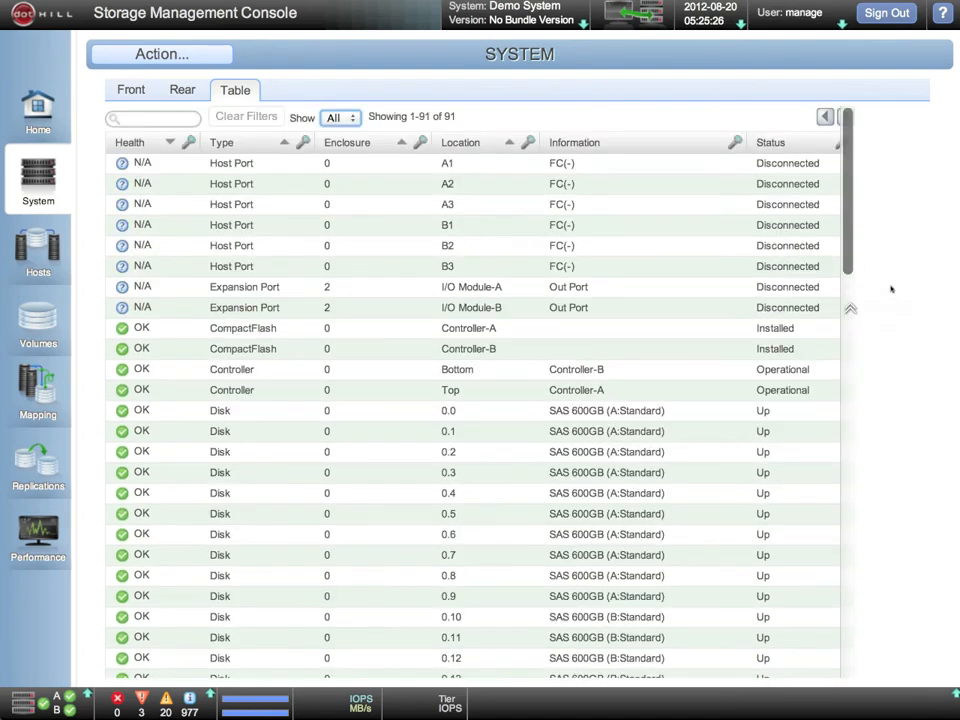
pyautogui.click(340, 116)
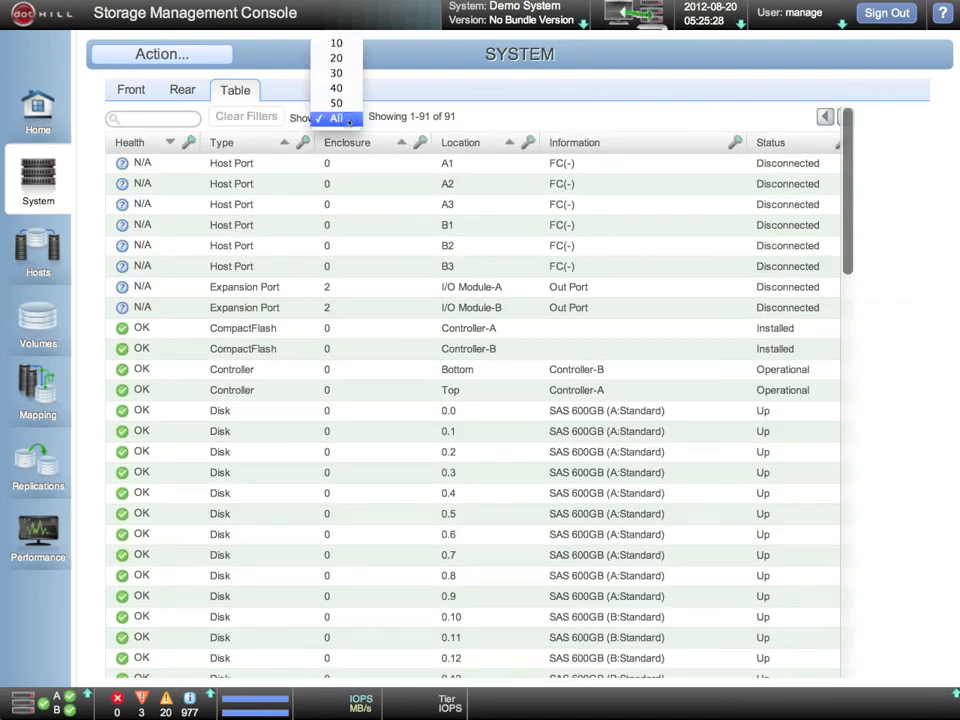
pyautogui.click(336, 56)
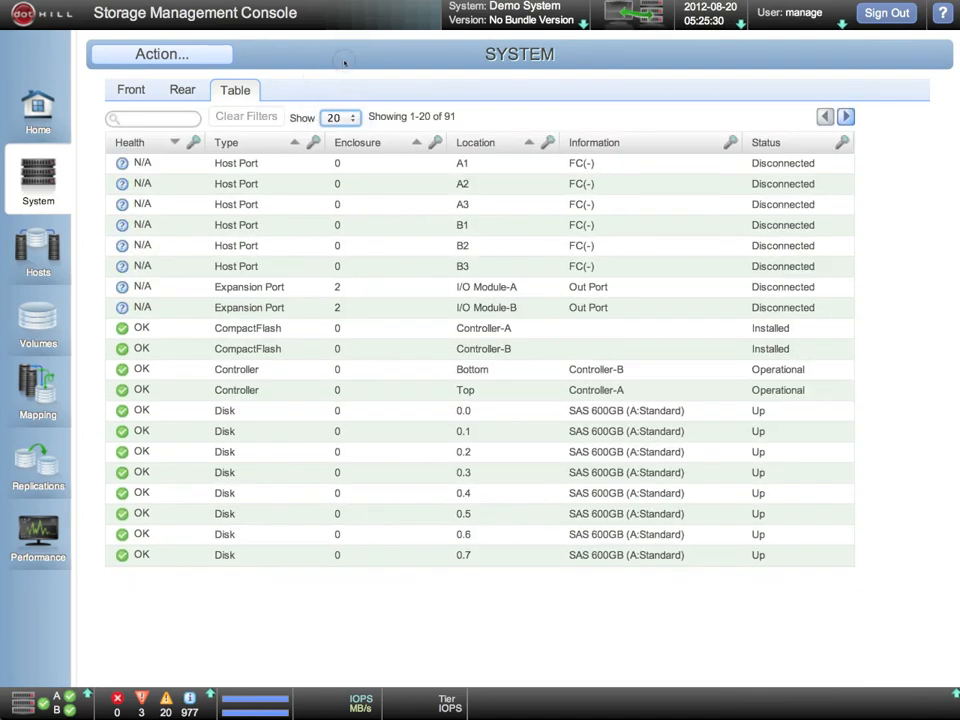
# - Filter the Type column to Expansion Port, then clear the filter to show every component
pyautogui.click(150, 116)
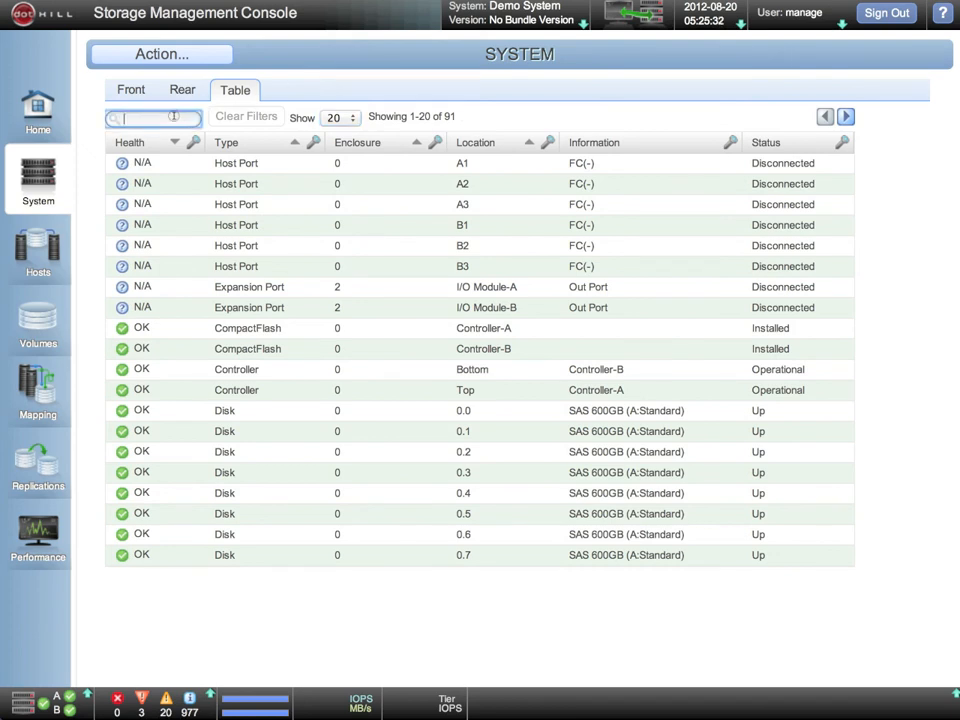
pyautogui.write('Exp')
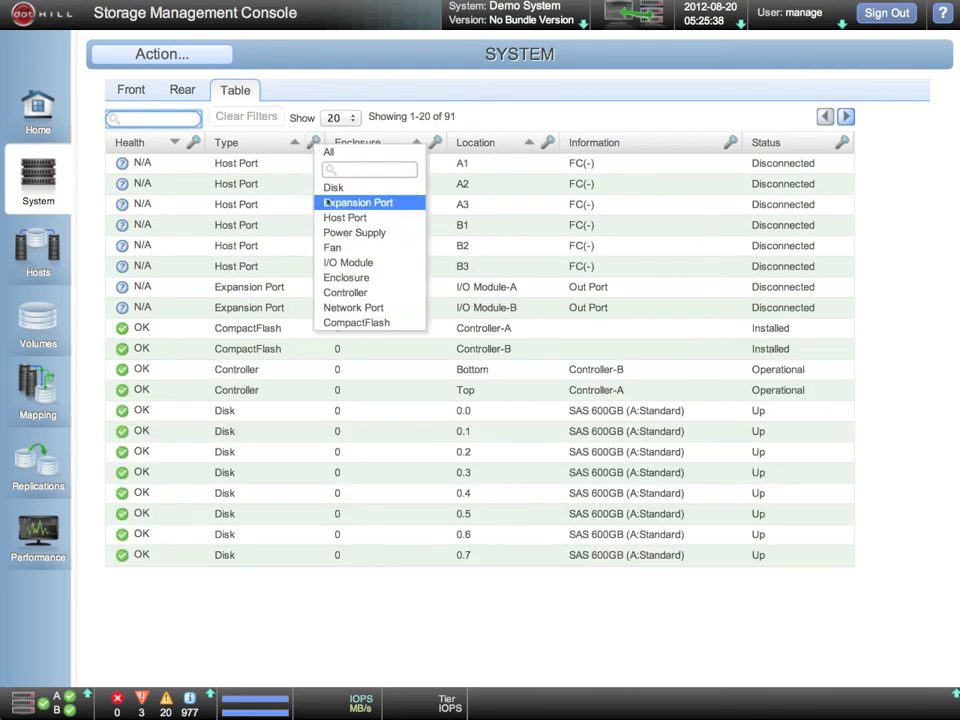
pyautogui.click(356, 202)
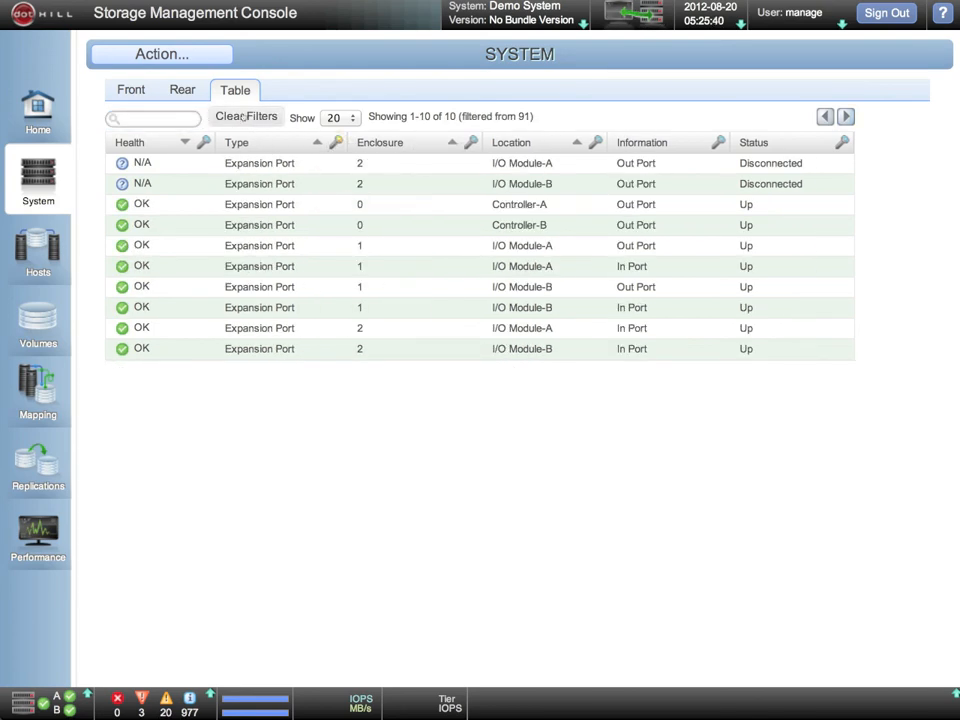
pyautogui.click(246, 116)
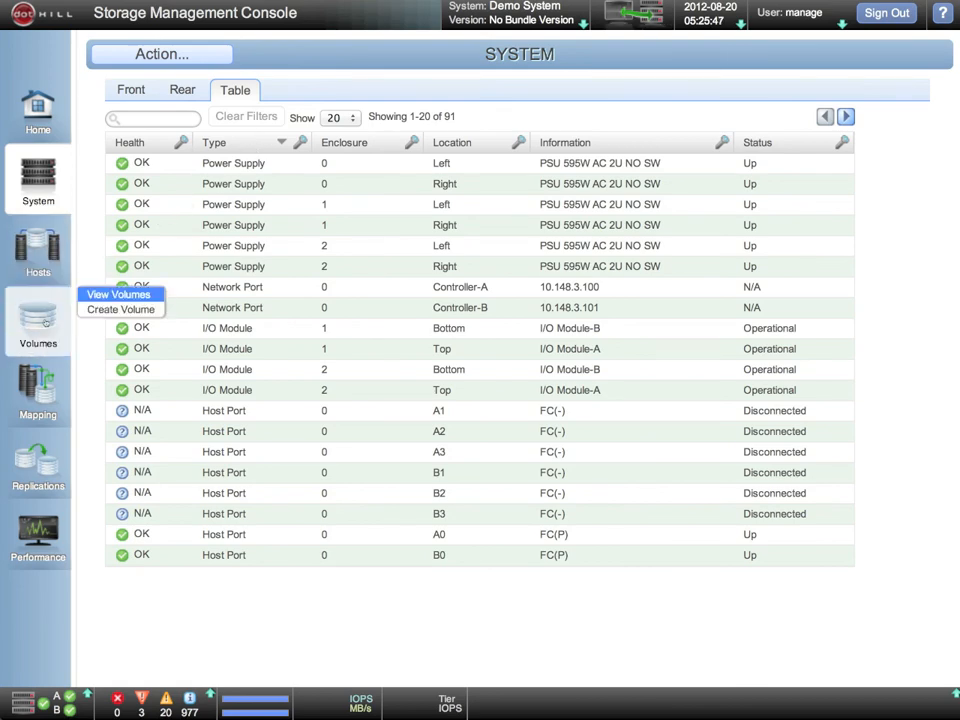
# - Select all four volumes for deletion and cancel at the confirmation, keeping them
pyautogui.click(120, 294)
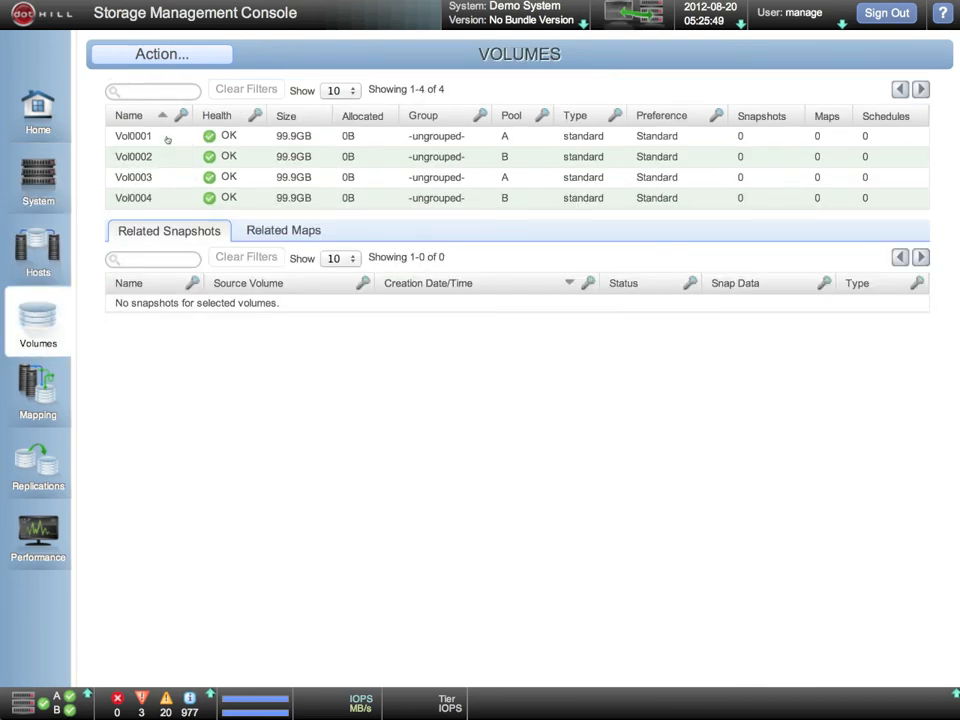
pyautogui.click(132, 136)
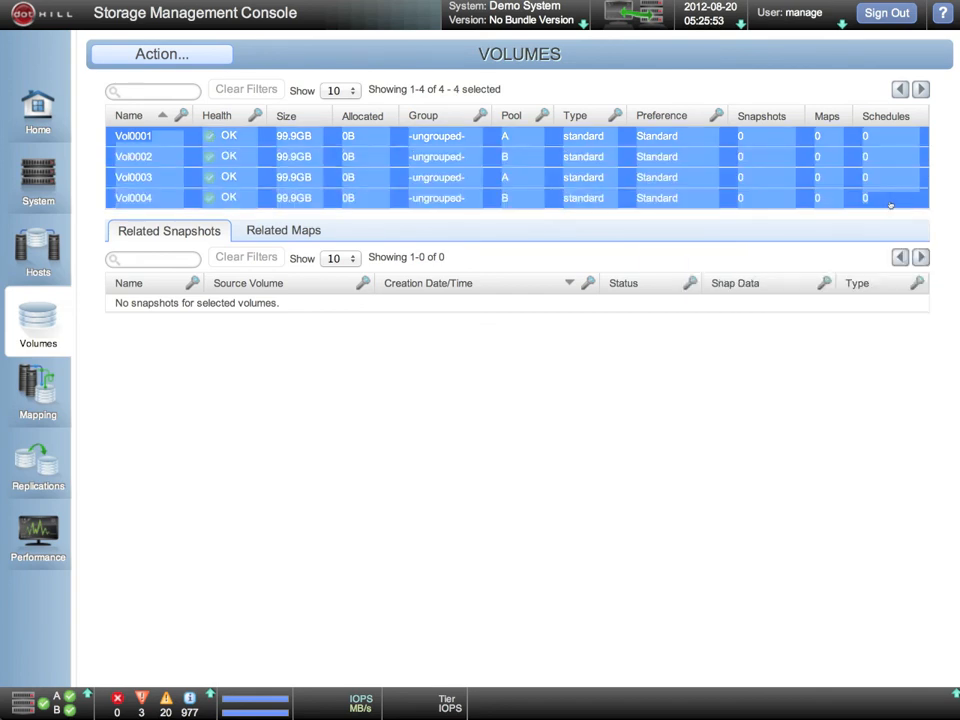
pyautogui.click(160, 54)
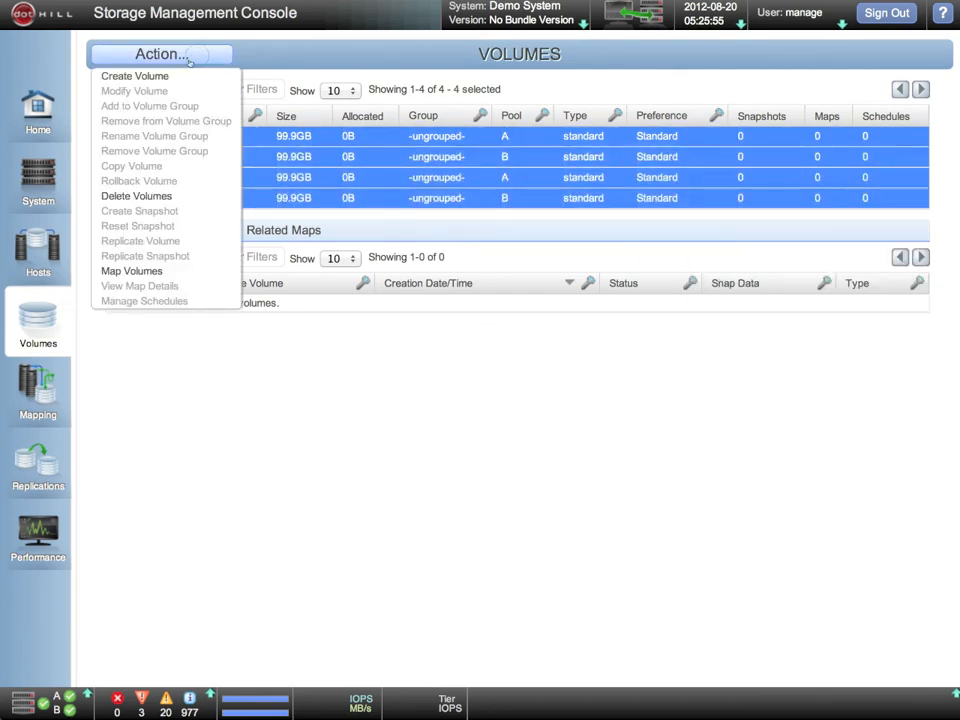
pyautogui.click(136, 196)
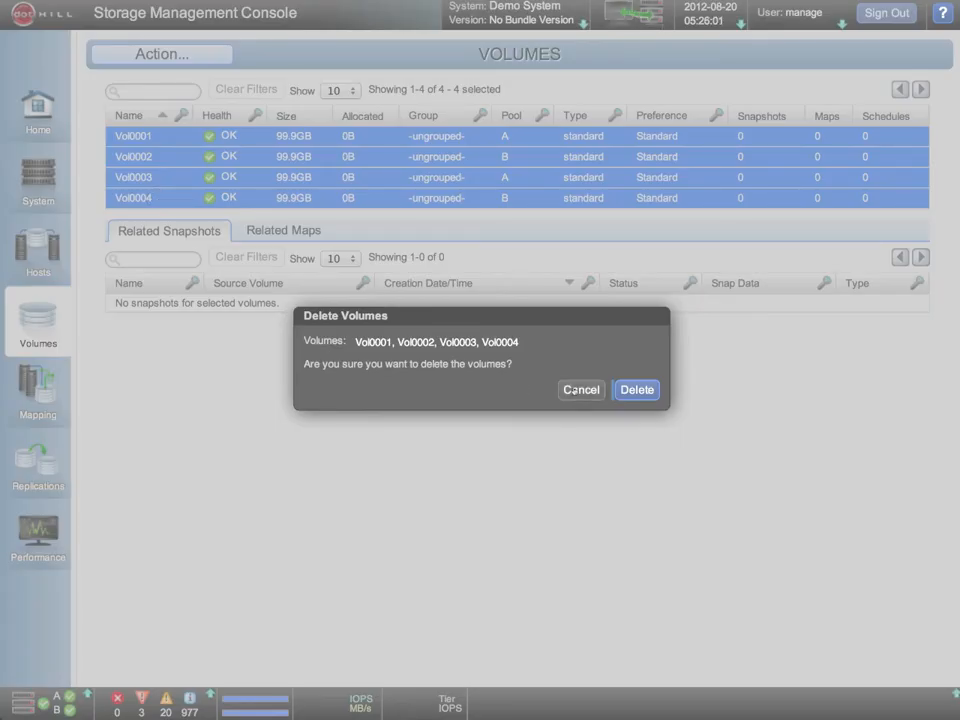
pyautogui.click(580, 388)
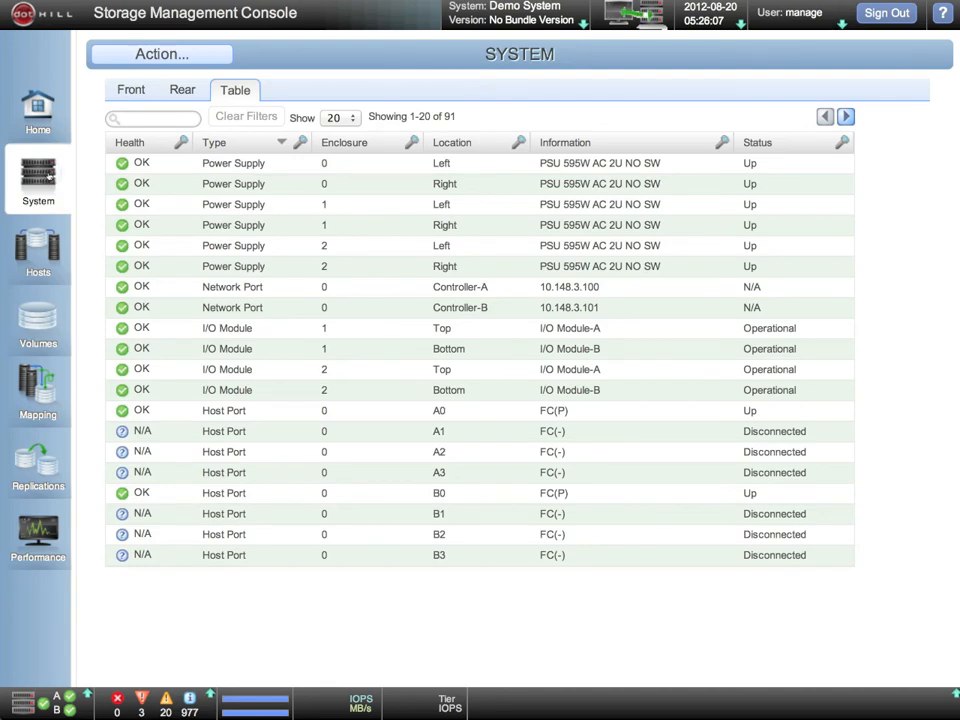
# - Start the Configuration Wizard, then cancel it and confirm discarding changes
pyautogui.click(160, 54)
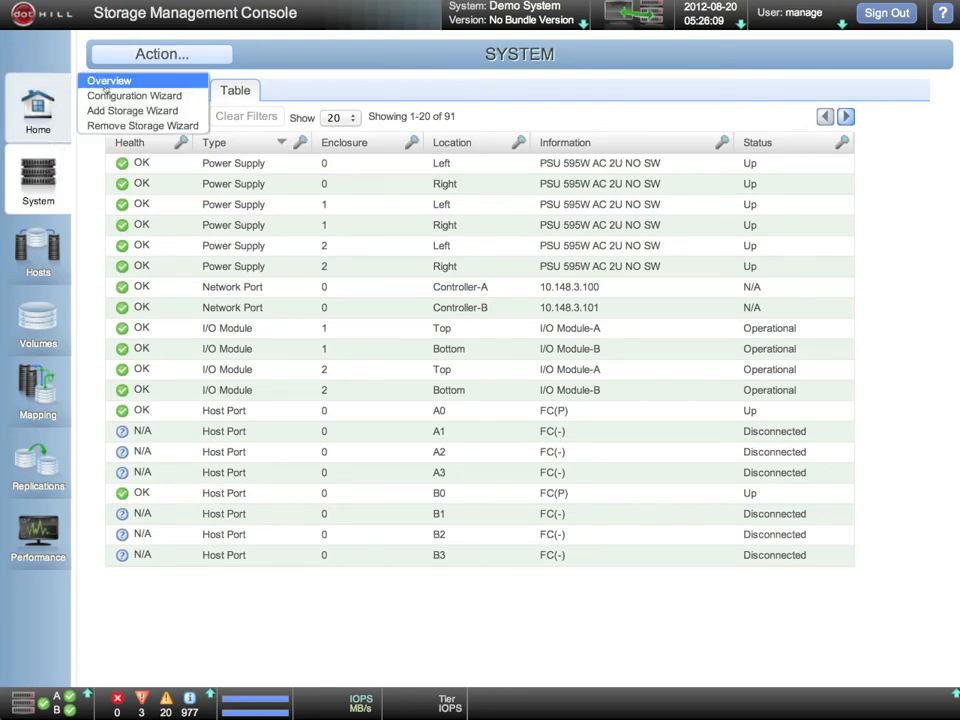
pyautogui.click(136, 96)
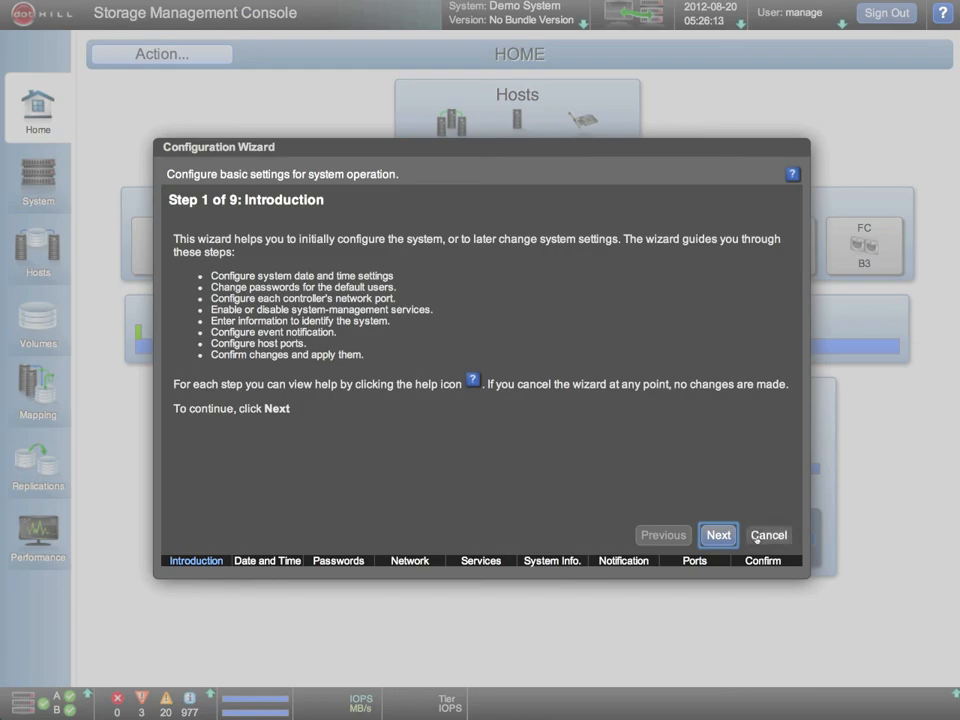
pyautogui.click(768, 536)
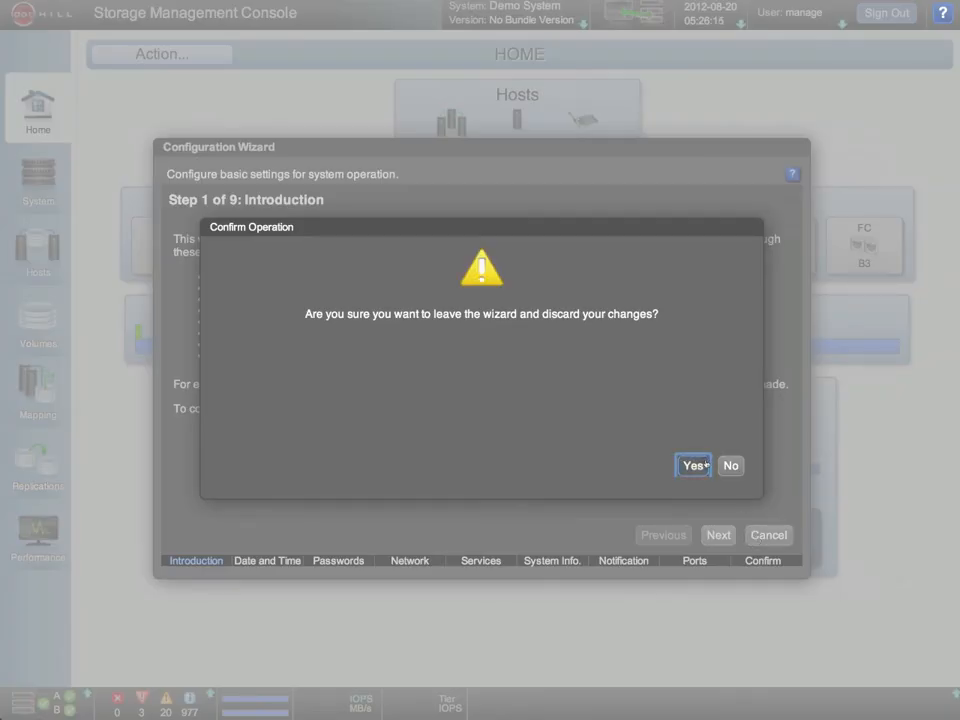
pyautogui.click(692, 464)
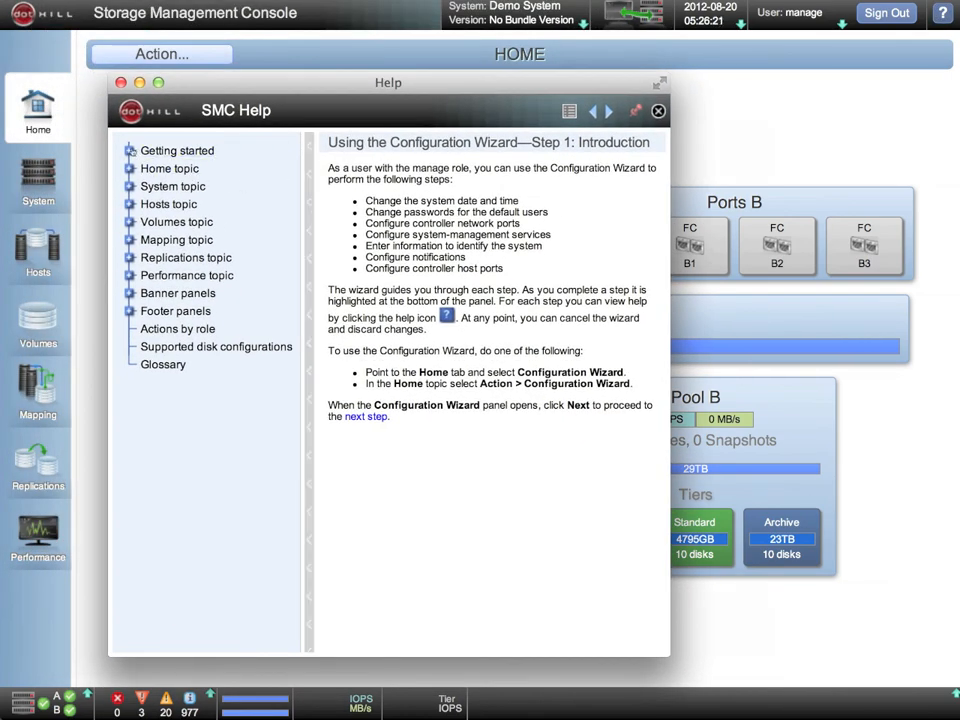
# - Read the 'About paged storage' help article, then close Help to return to Home
pyautogui.click(128, 150)
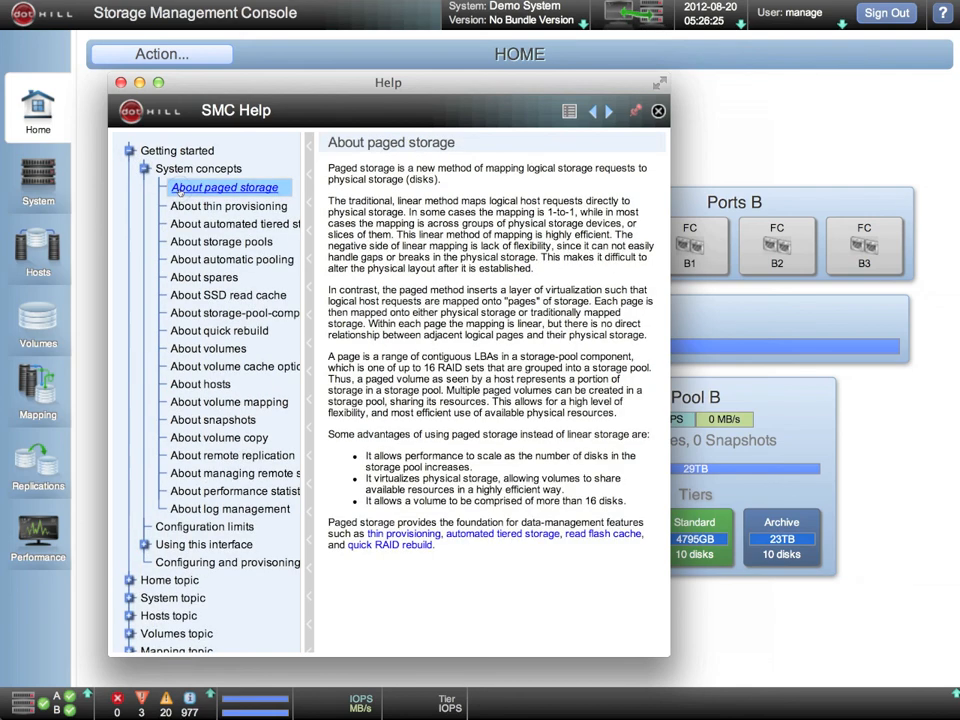
pyautogui.moveTo(476, 168)
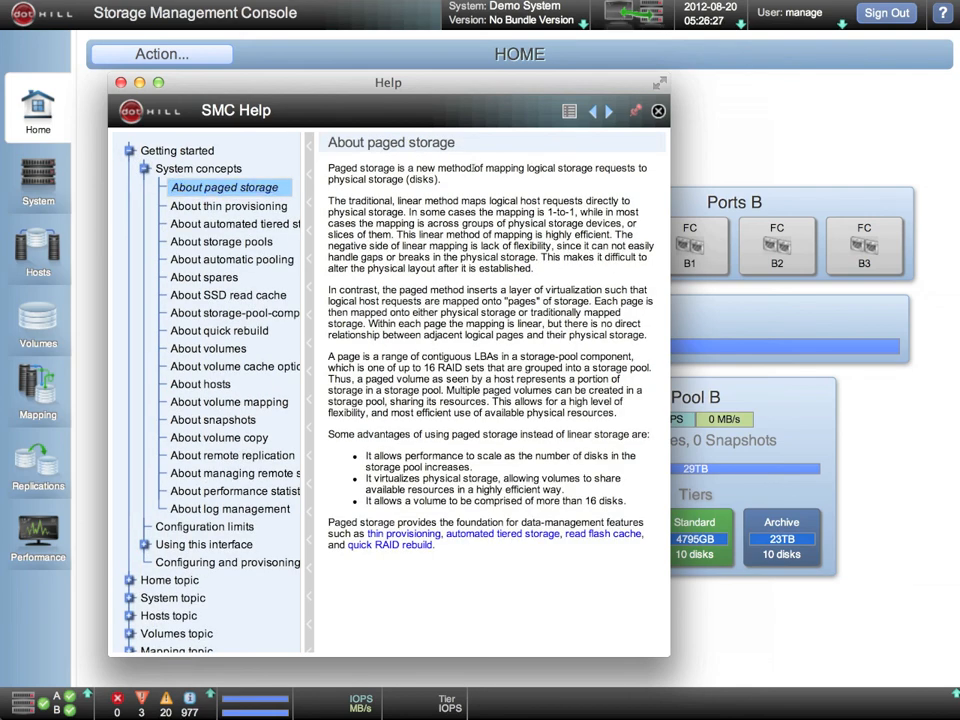
pyautogui.click(658, 112)
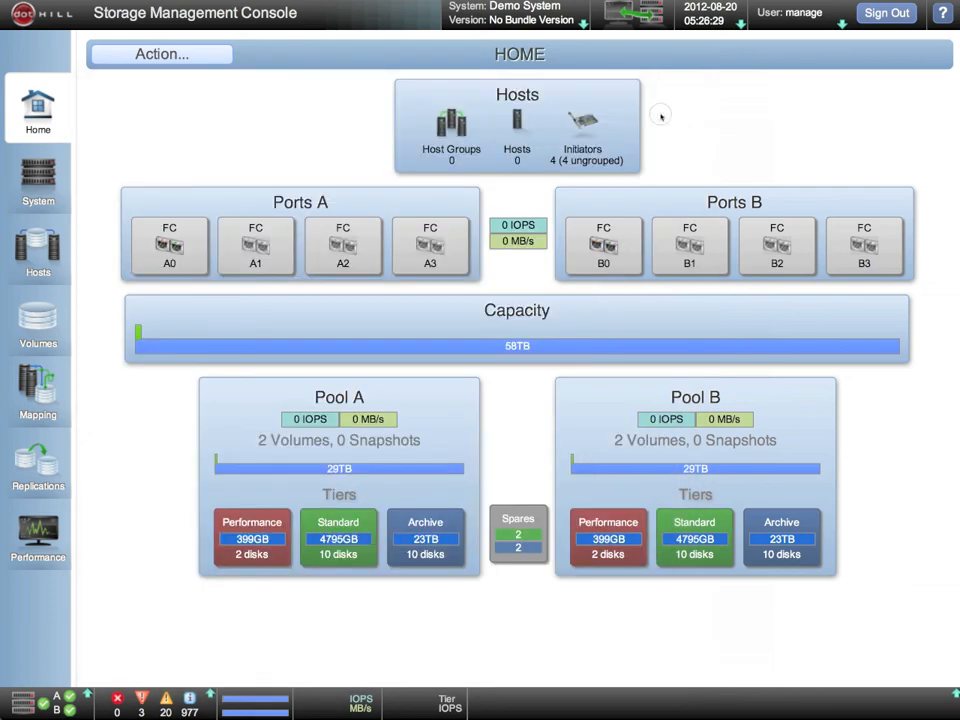